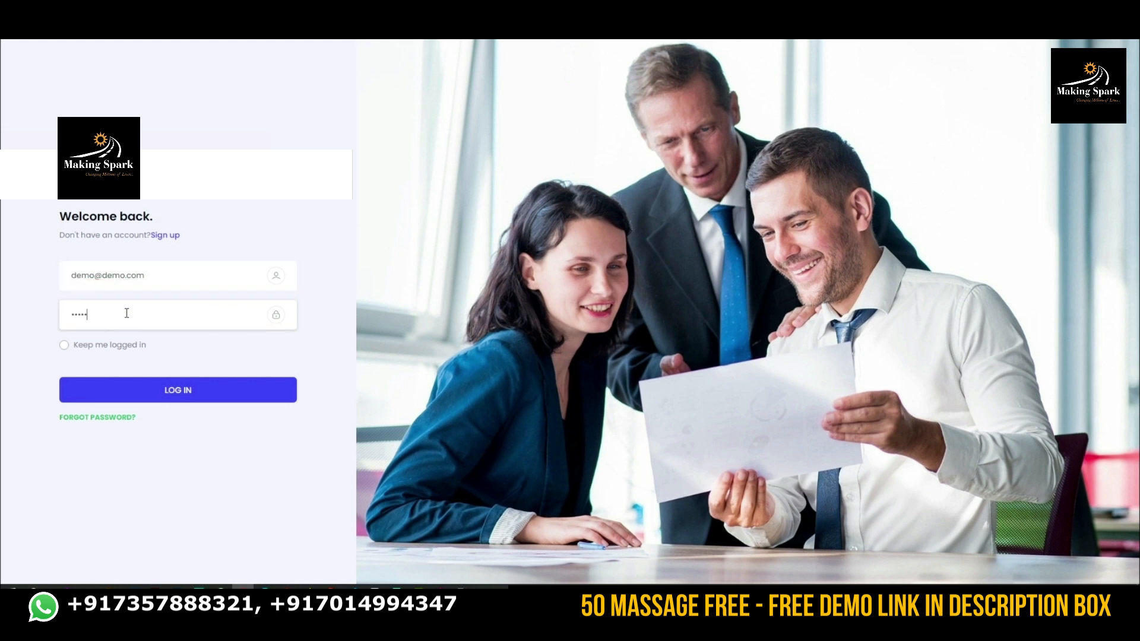
Log into the Bulk Promotion demo account and open the empty WhatsApp accounts list.
{"action": "left_click", "coordinate": [177, 390]}
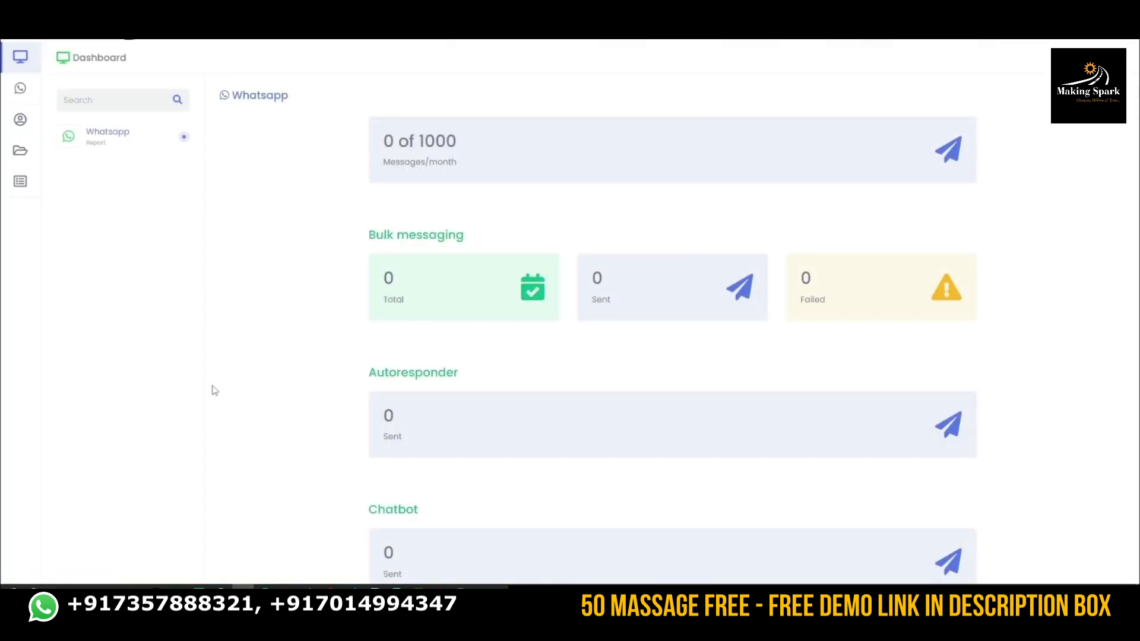
{"action": "left_click", "coordinate": [20, 88]}
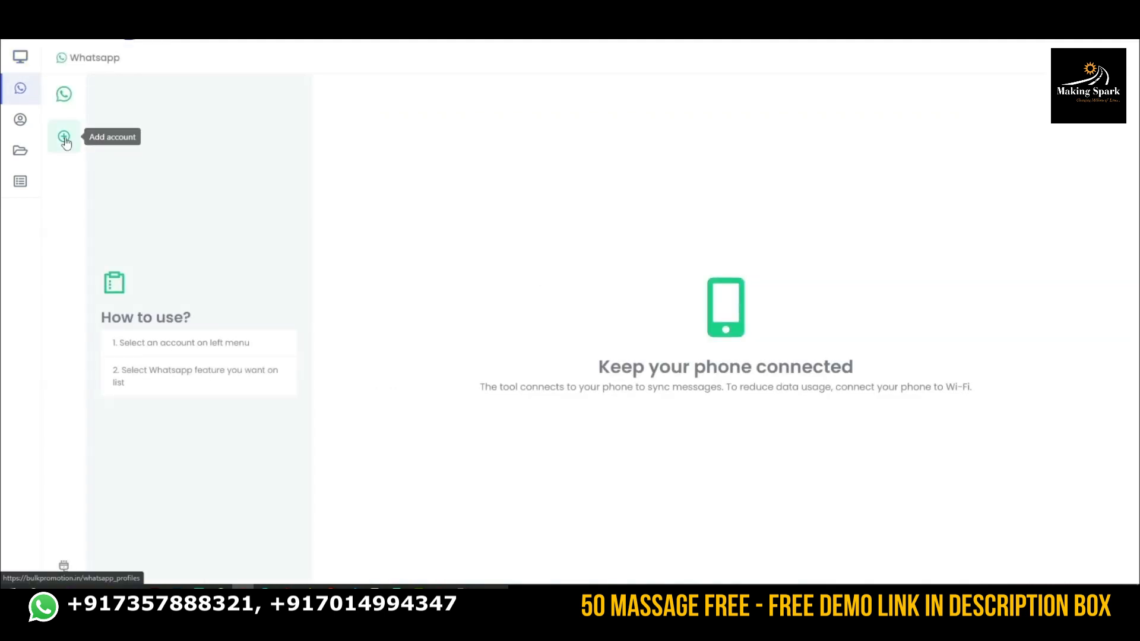
Link a new WhatsApp account by QR code and open it.
{"action": "left_click", "coordinate": [64, 136]}
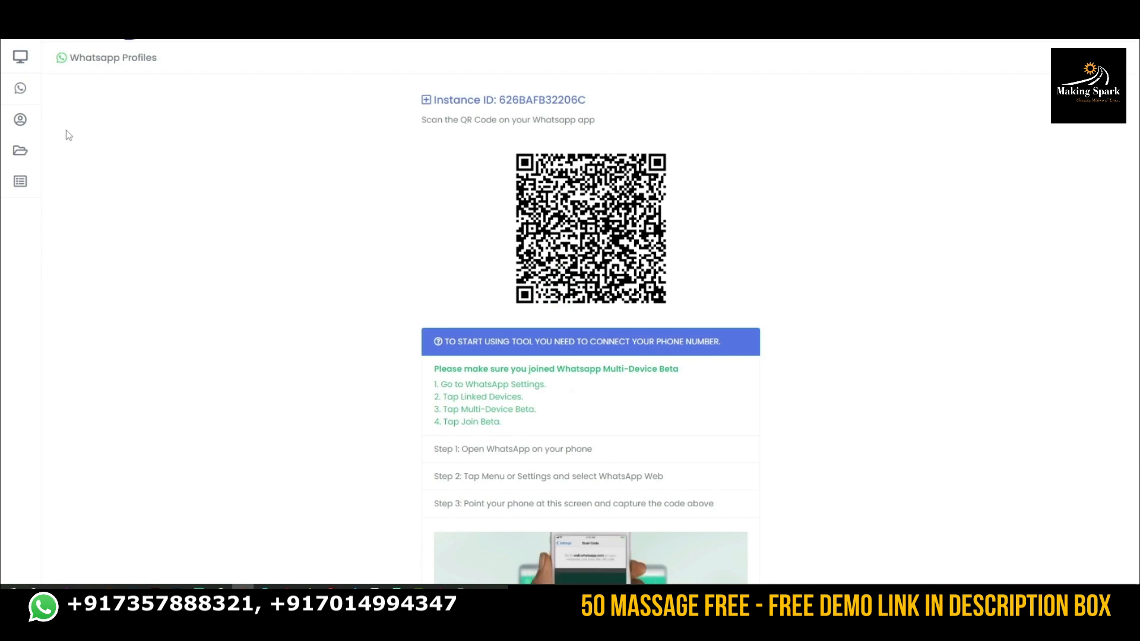
{"action": "left_click", "coordinate": [19, 87]}
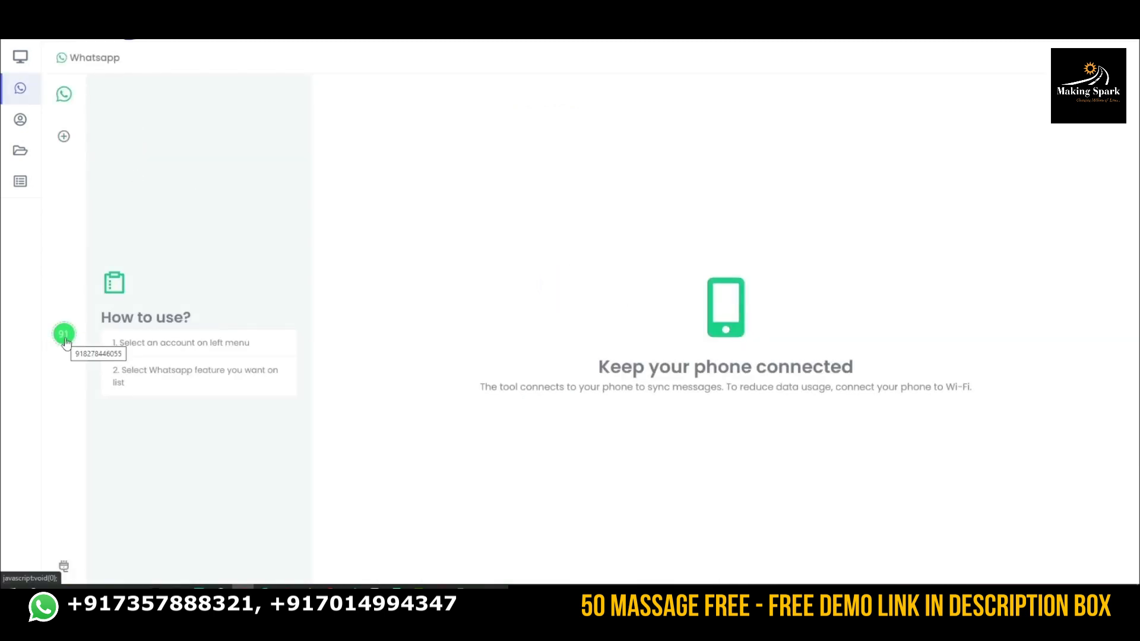
{"action": "left_click", "coordinate": [64, 334]}
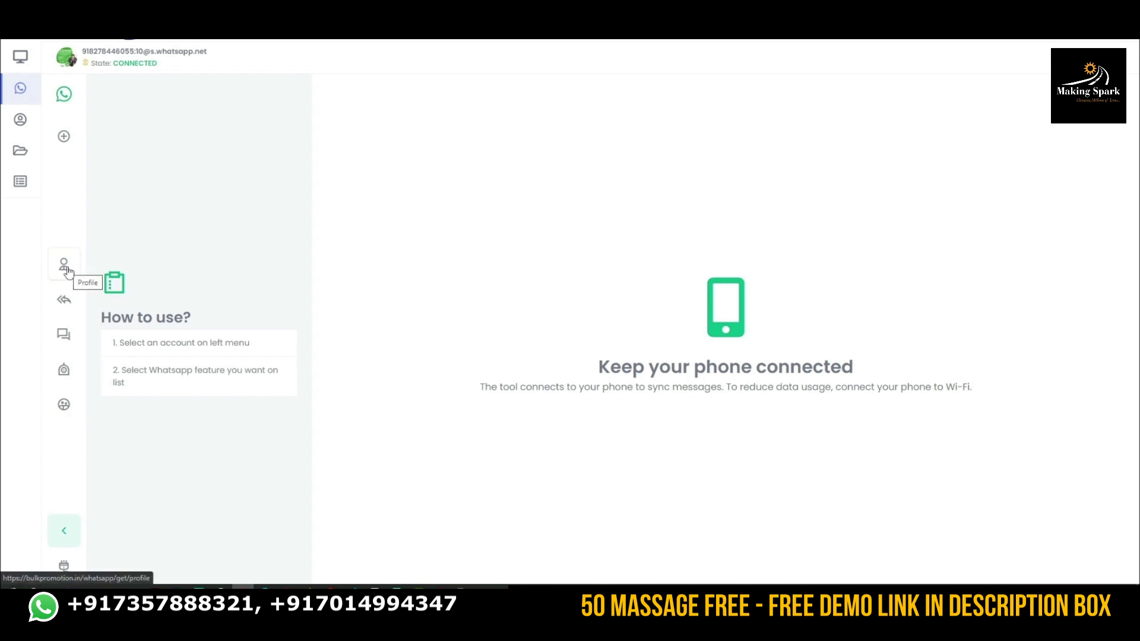
Browse the account's Autoresponder, Chatbot, Export participants and Profile pages, ending on Autoresponder.
{"action": "left_click", "coordinate": [64, 298]}
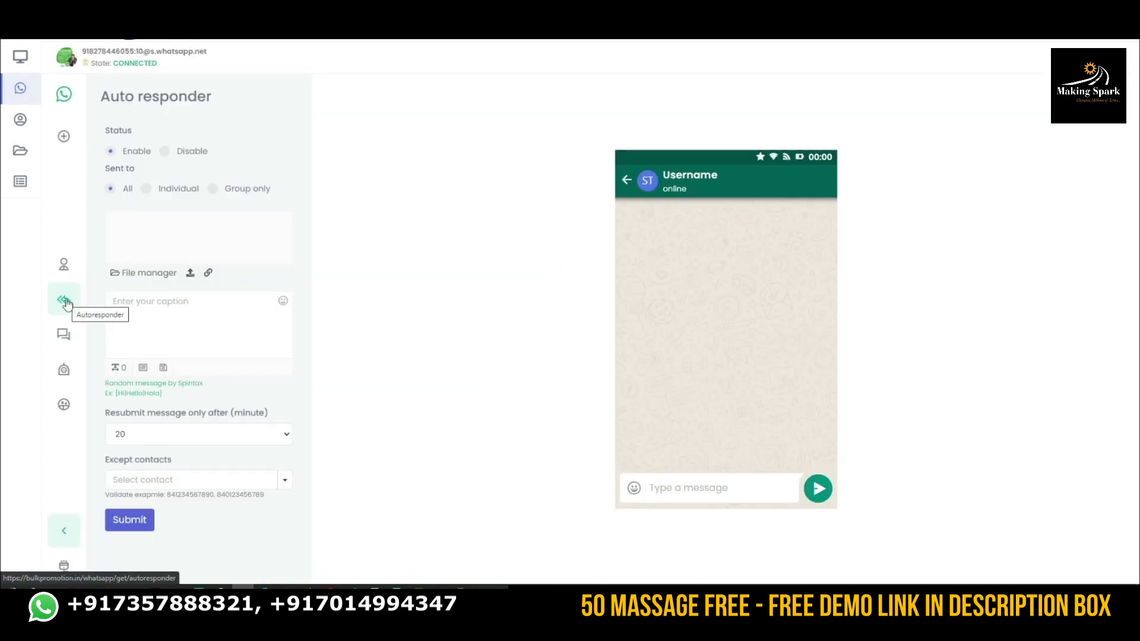
{"action": "left_click", "coordinate": [64, 370]}
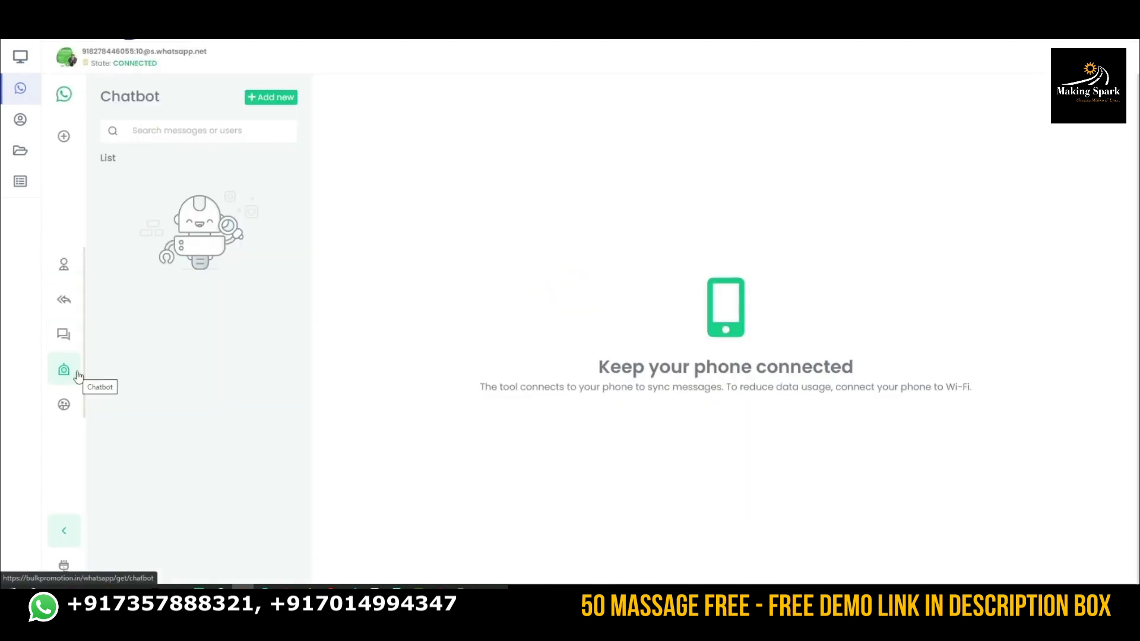
{"action": "left_click", "coordinate": [64, 405]}
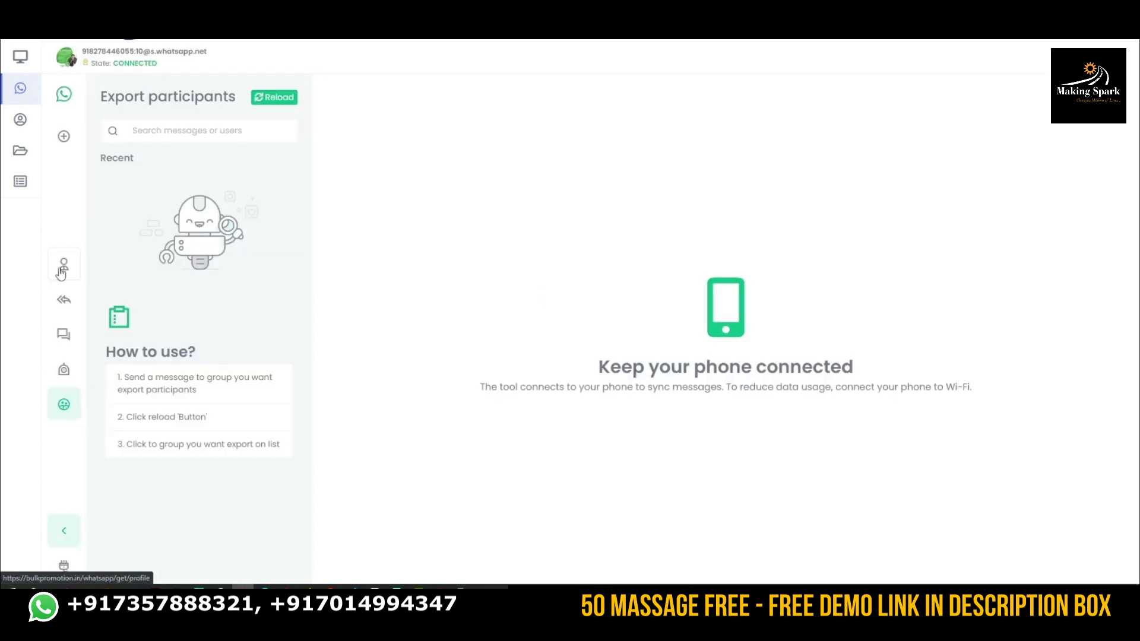
{"action": "left_click", "coordinate": [64, 264]}
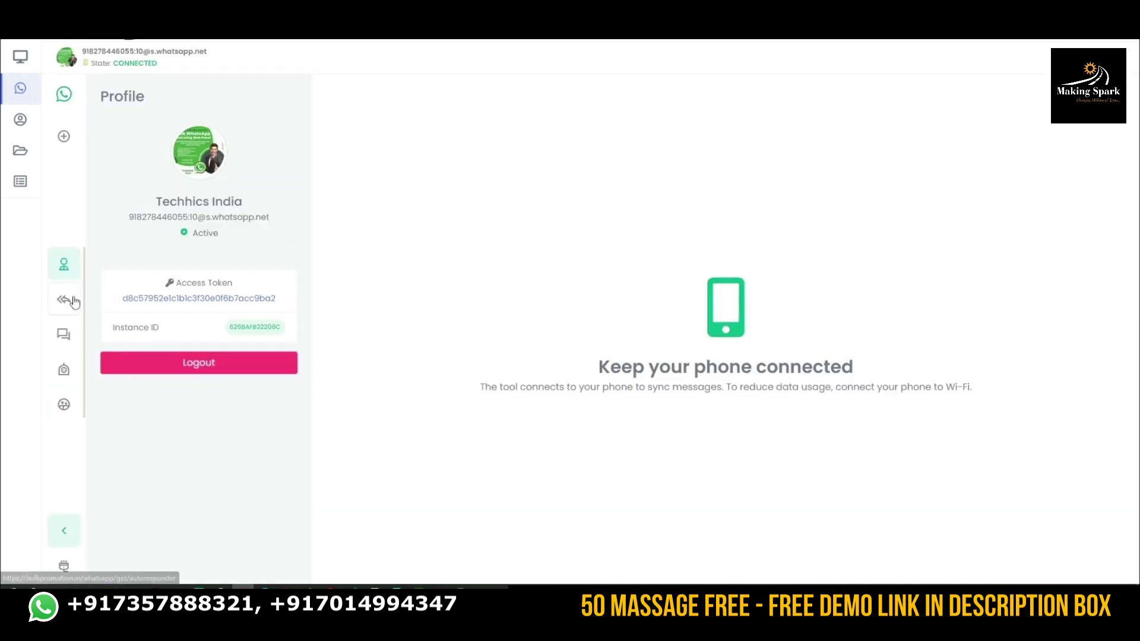
{"action": "left_click", "coordinate": [64, 300]}
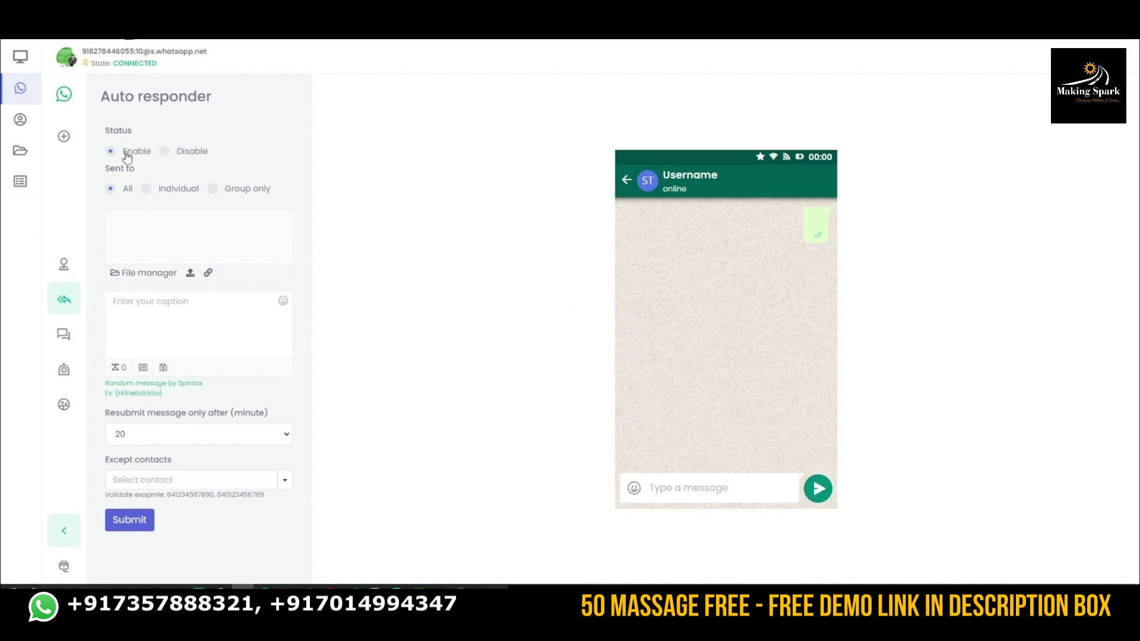
Save an individual-chat auto reply 'Thank you for Contacting Us' with 480-minute resubmit.
{"action": "left_click", "coordinate": [146, 188]}
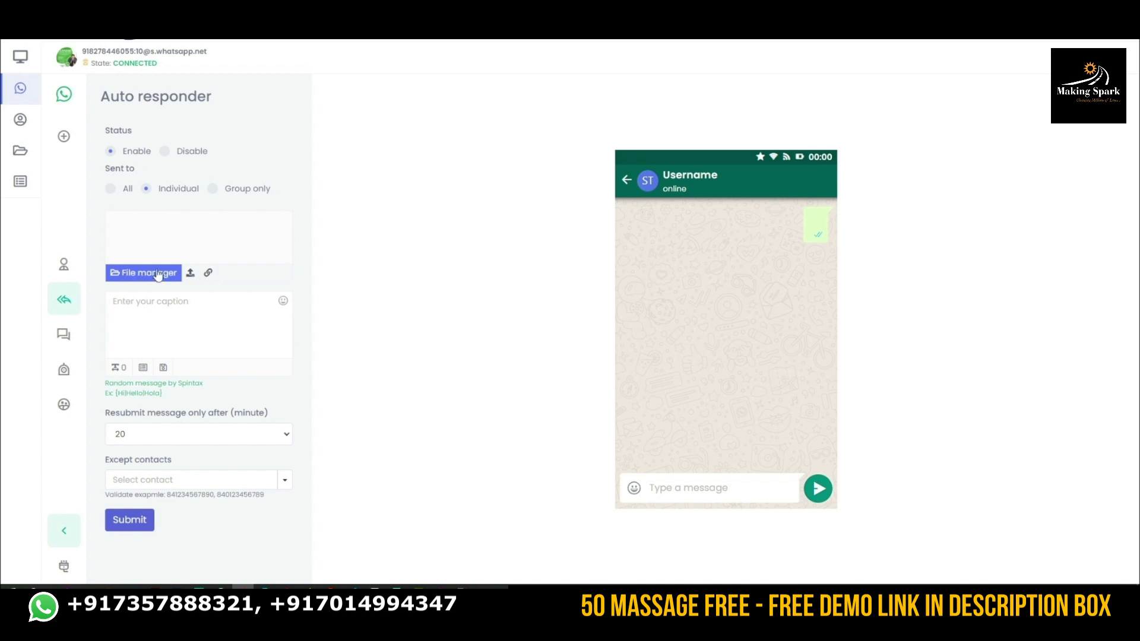
{"action": "left_click", "coordinate": [143, 273]}
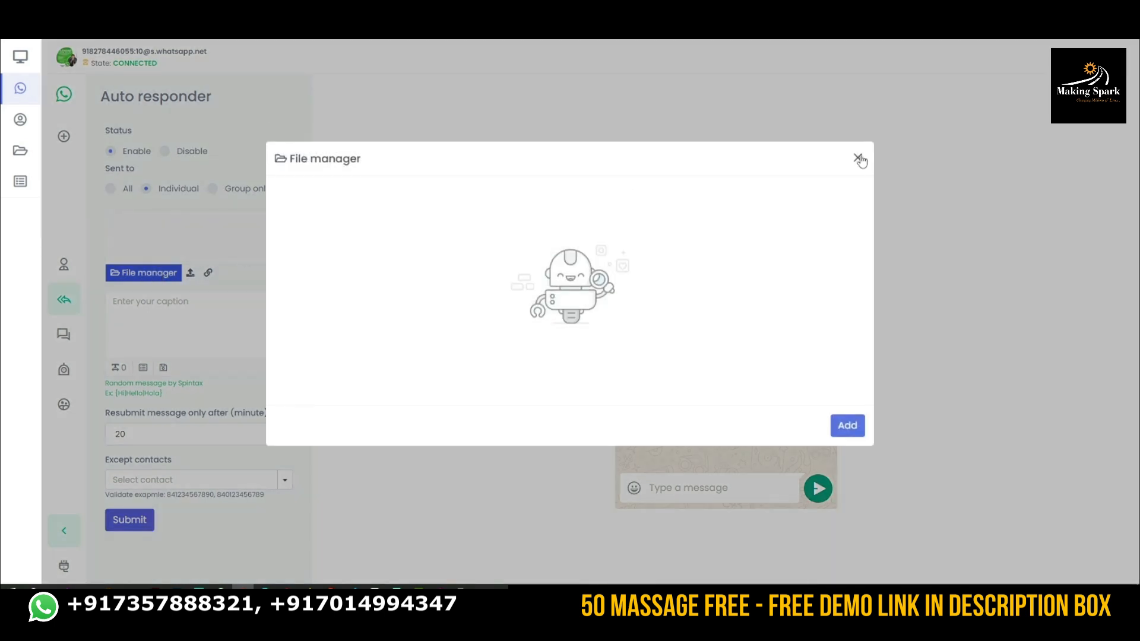
{"action": "mouse_move", "coordinate": [834, 292]}
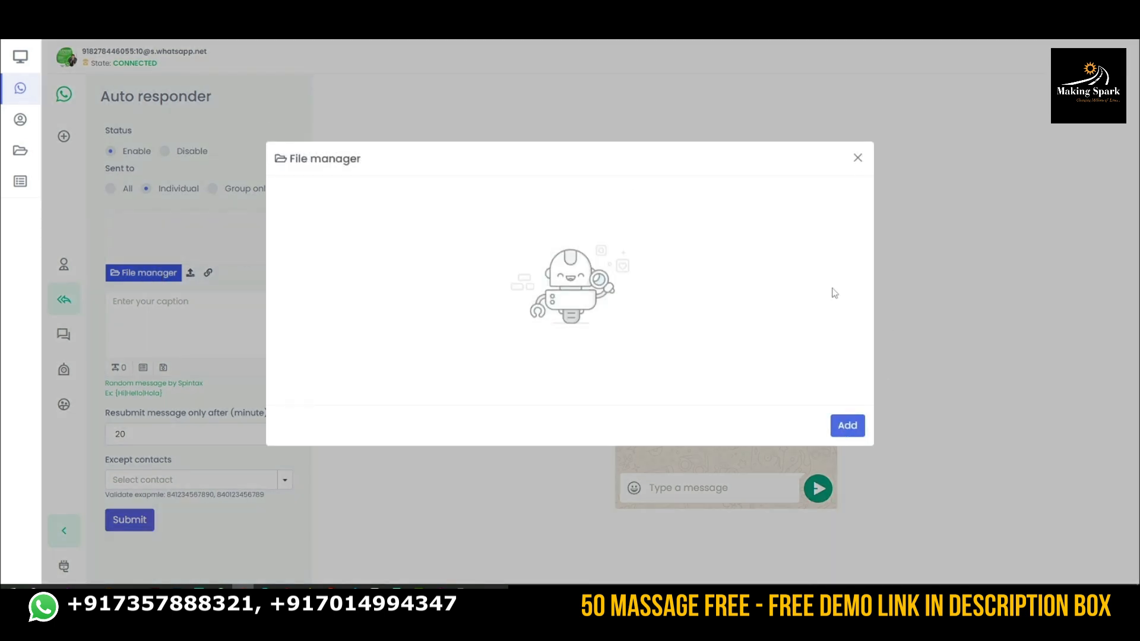
{"action": "left_click", "coordinate": [856, 157]}
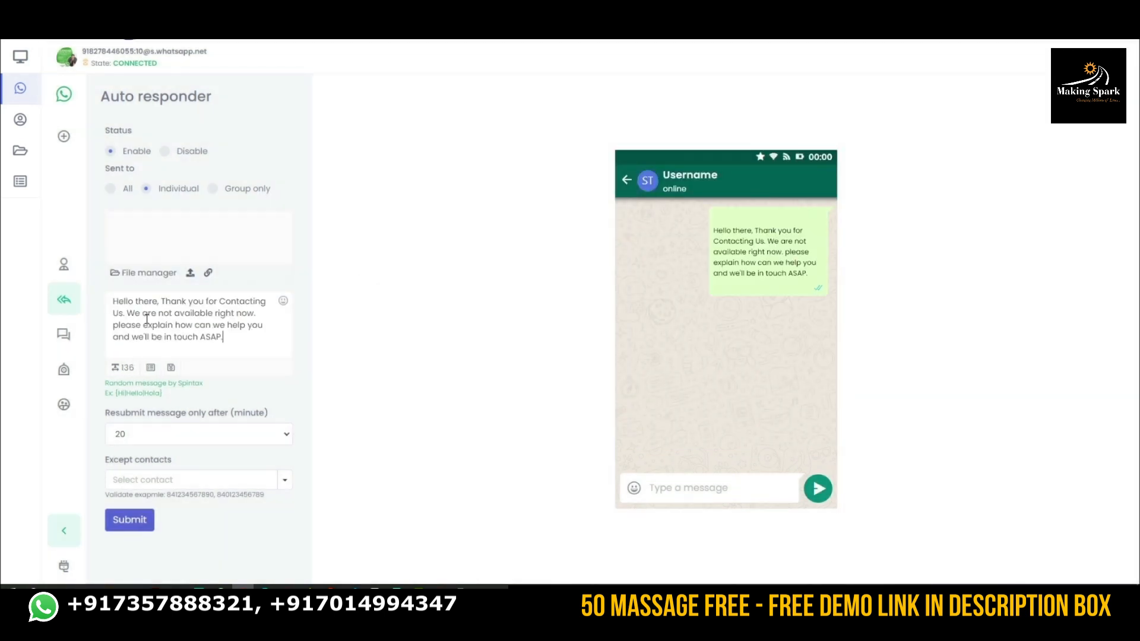
{"action": "mouse_move", "coordinate": [246, 439]}
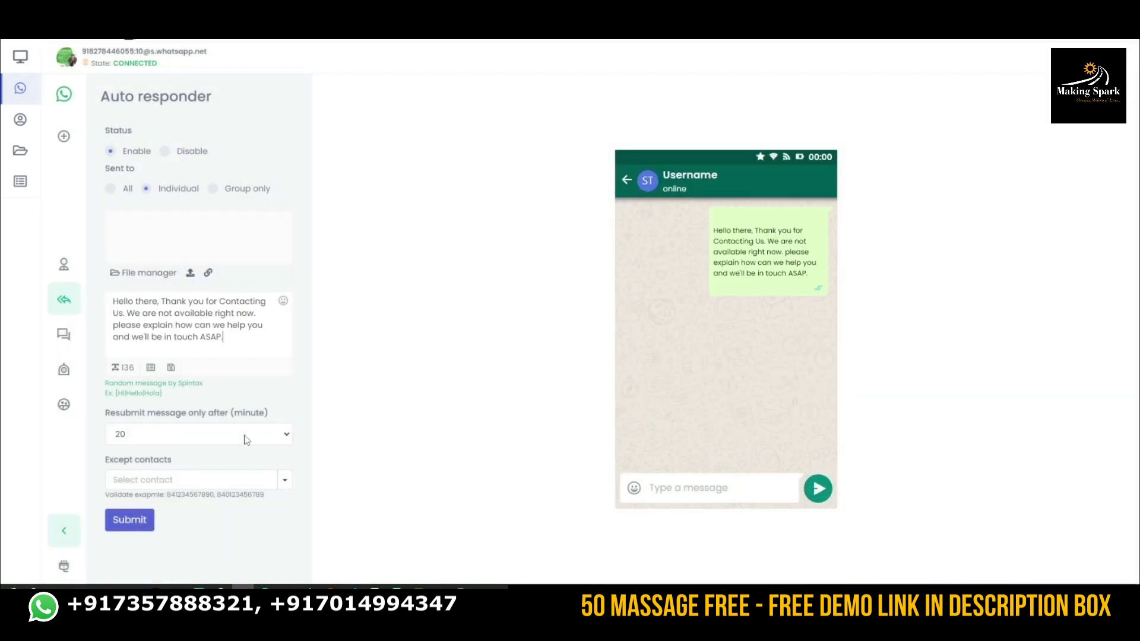
{"action": "left_click", "coordinate": [198, 434]}
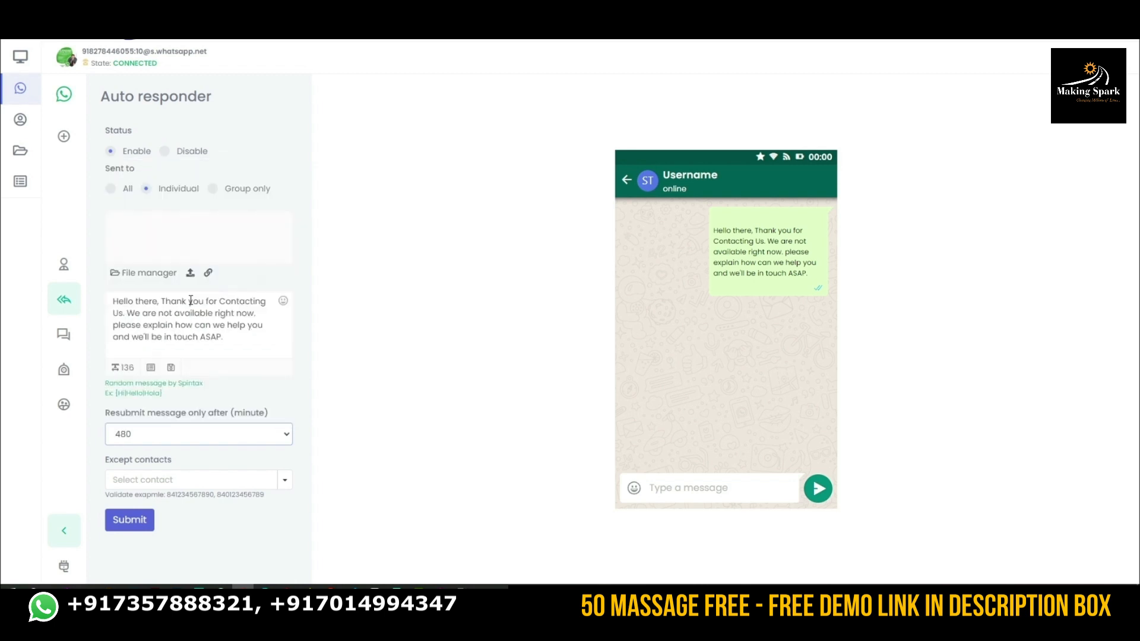
{"action": "left_click", "coordinate": [189, 479]}
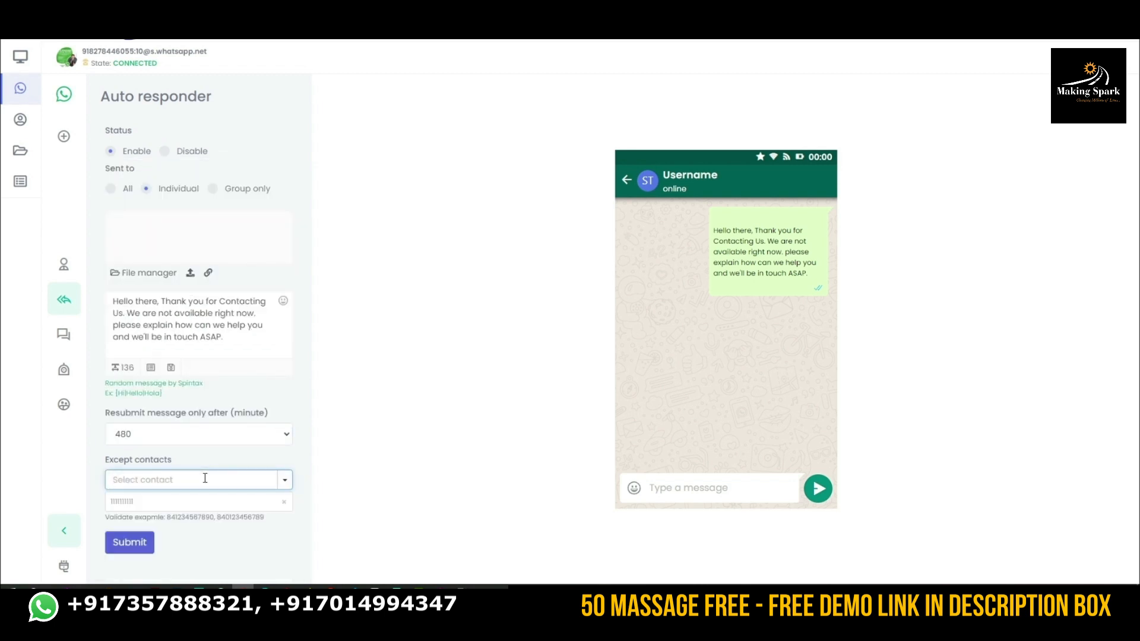
{"action": "left_click", "coordinate": [284, 501]}
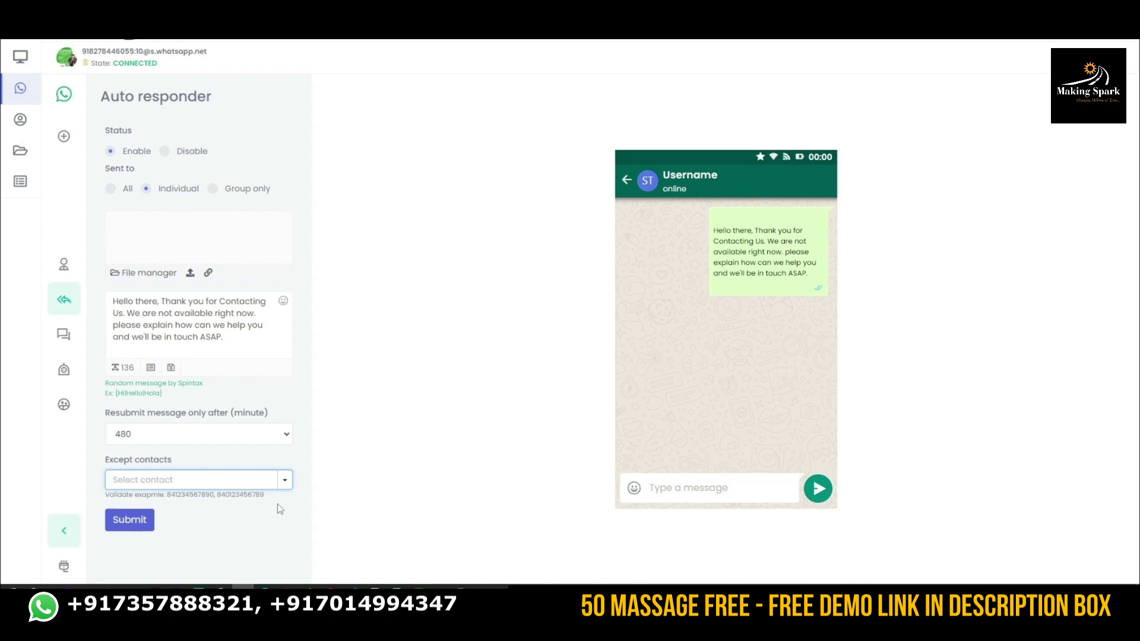
{"action": "left_click", "coordinate": [129, 519]}
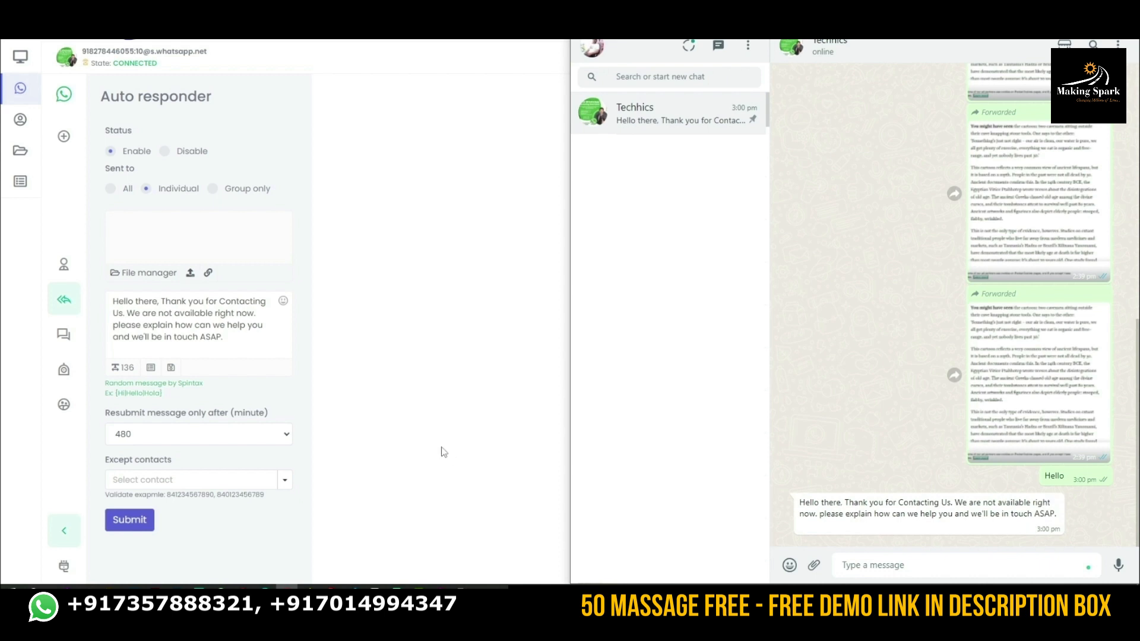
After seeing the Hello auto-reply in WhatsApp Web, open Bulk messaging.
{"action": "left_click", "coordinate": [64, 333]}
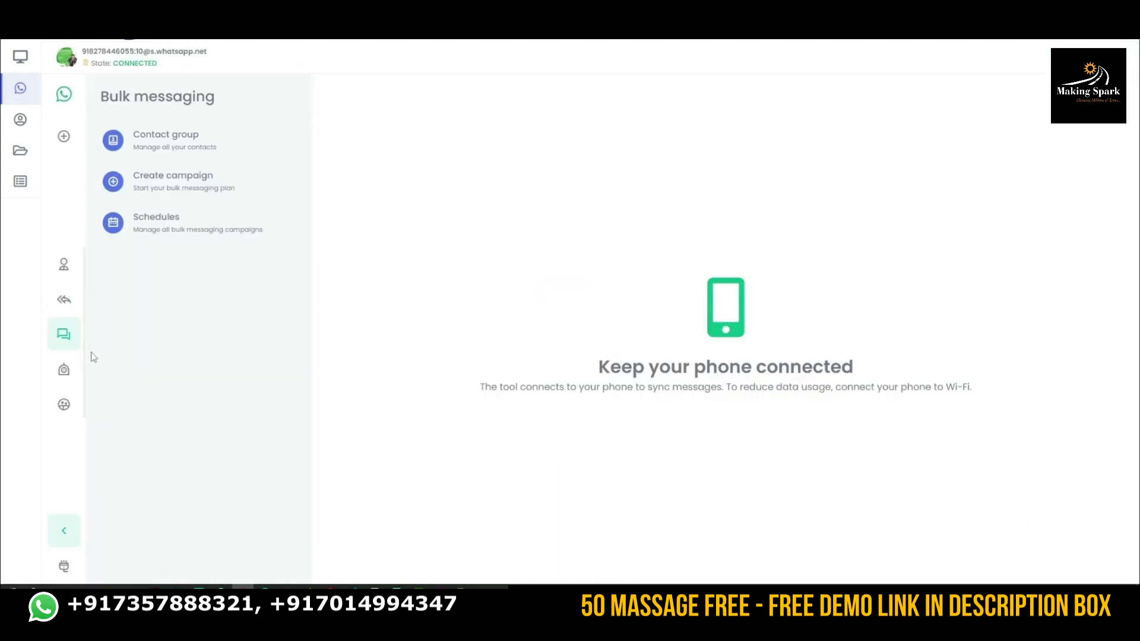
Add an enabled contact group named 'Test Group 1' and close the form.
{"action": "left_click", "coordinate": [199, 140]}
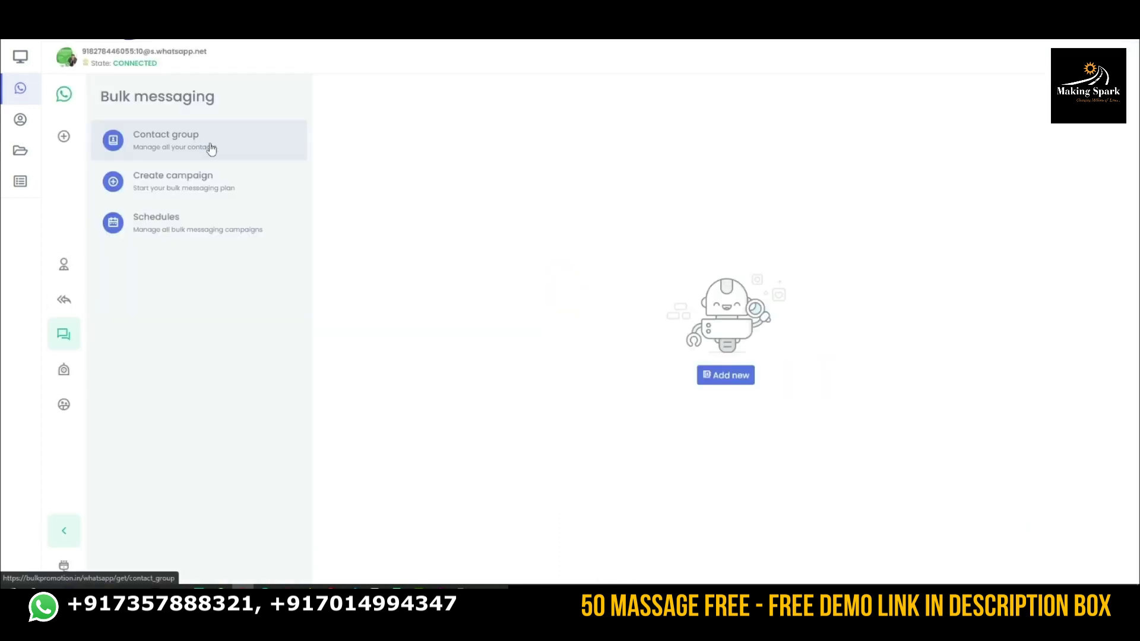
{"action": "left_click", "coordinate": [725, 375]}
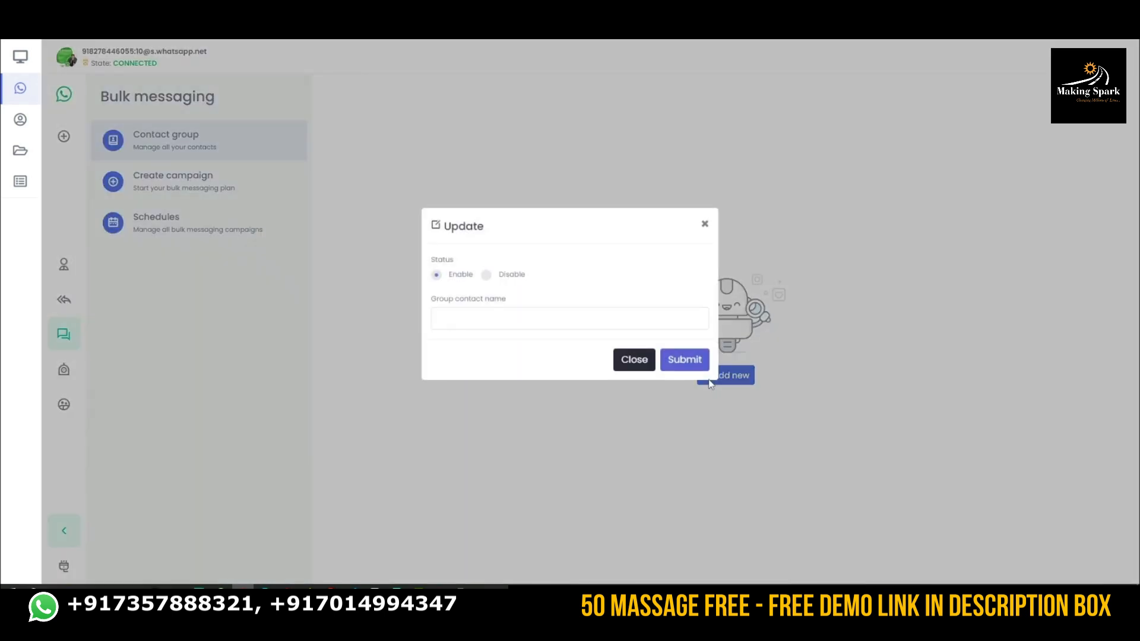
{"action": "type", "text": "T"}
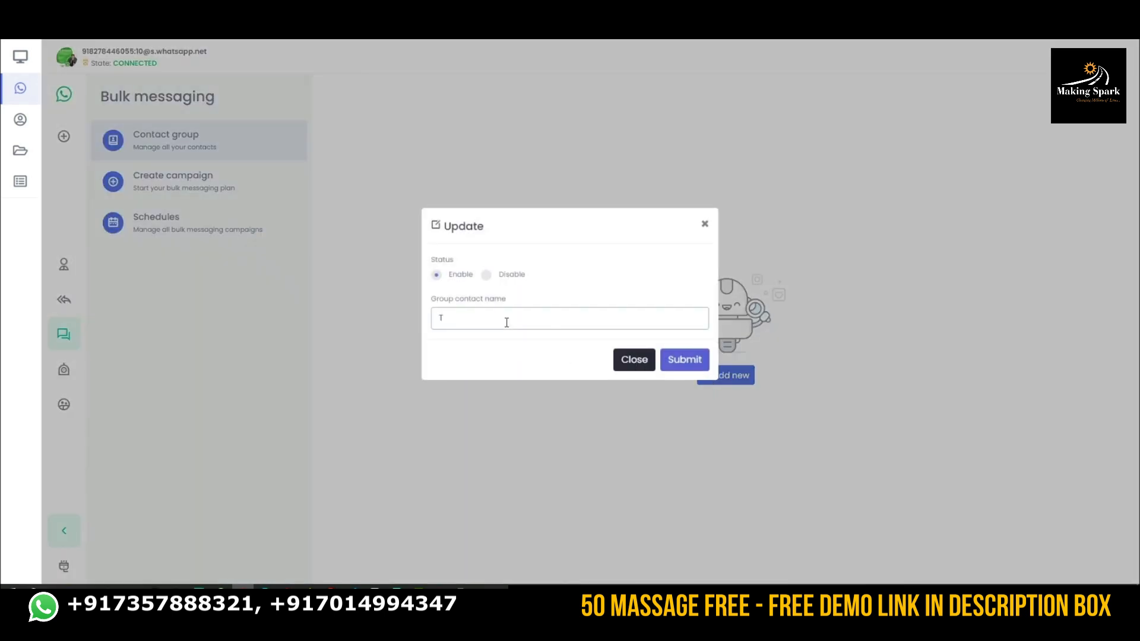
{"action": "type", "text": "est Gro"}
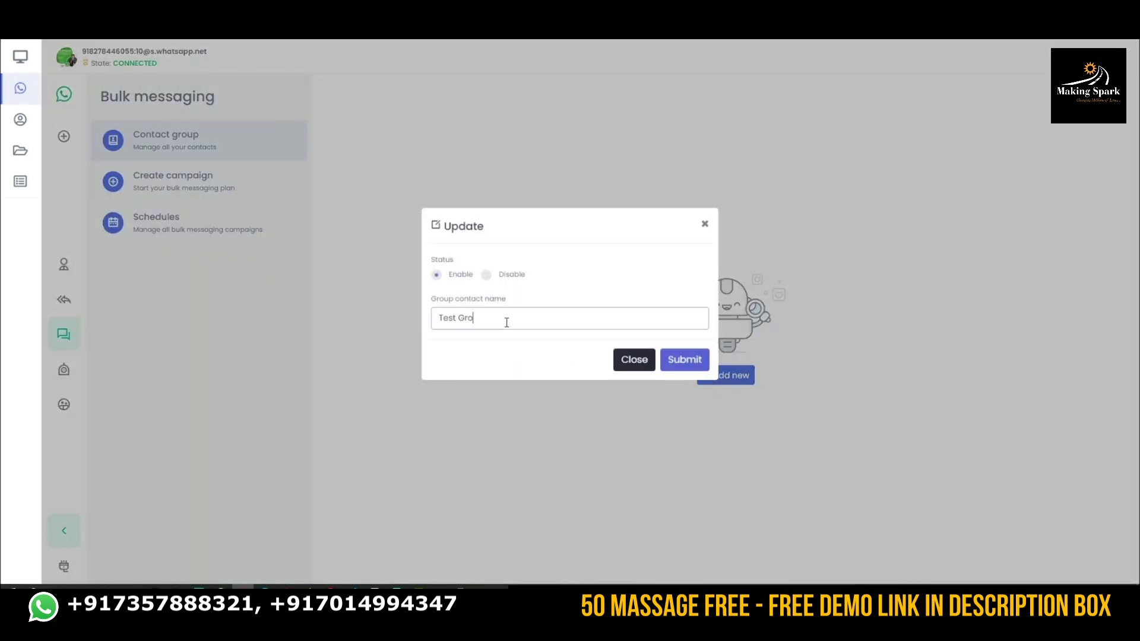
{"action": "left_click", "coordinate": [683, 360]}
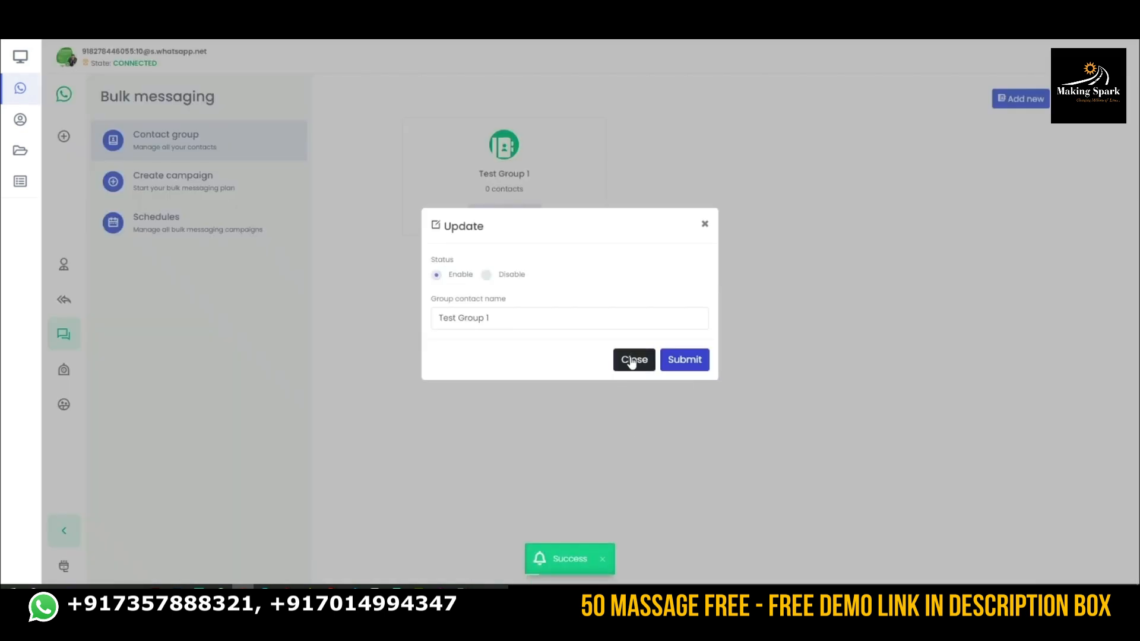
{"action": "left_click", "coordinate": [633, 360]}
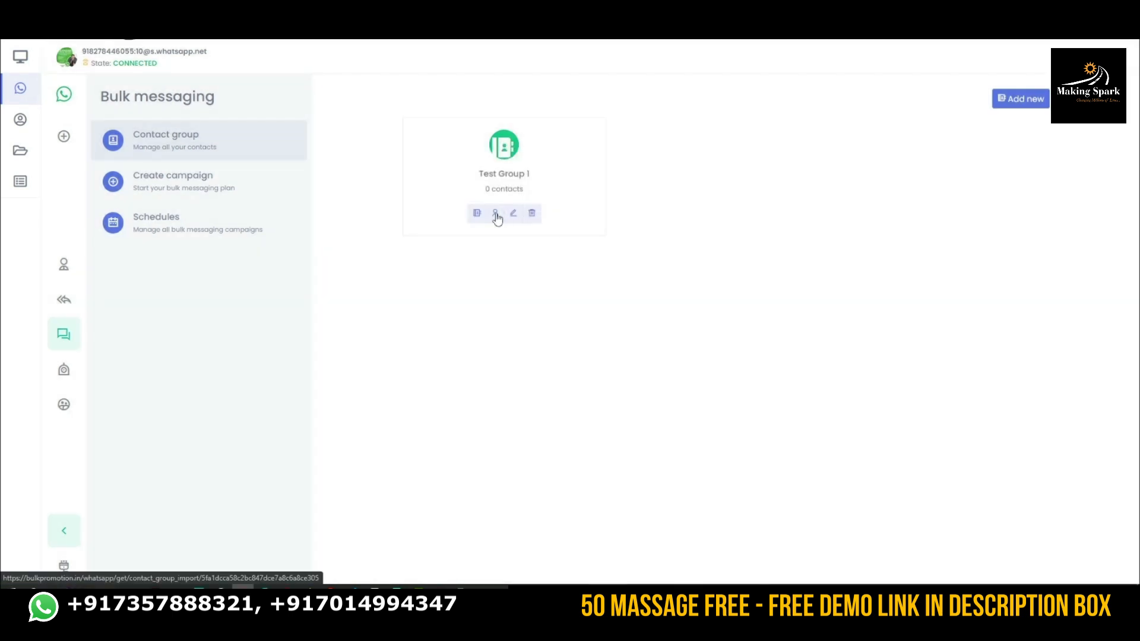
Import two pasted phone numbers into Test Group 1.
{"action": "left_click", "coordinate": [494, 213]}
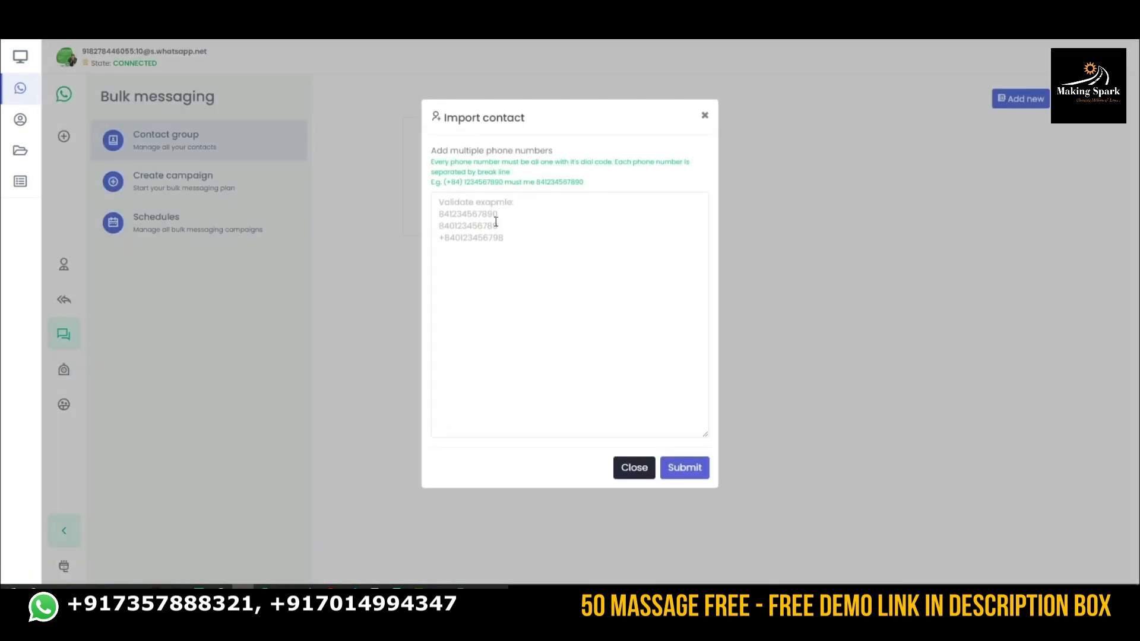
{"action": "left_click", "coordinate": [633, 467]}
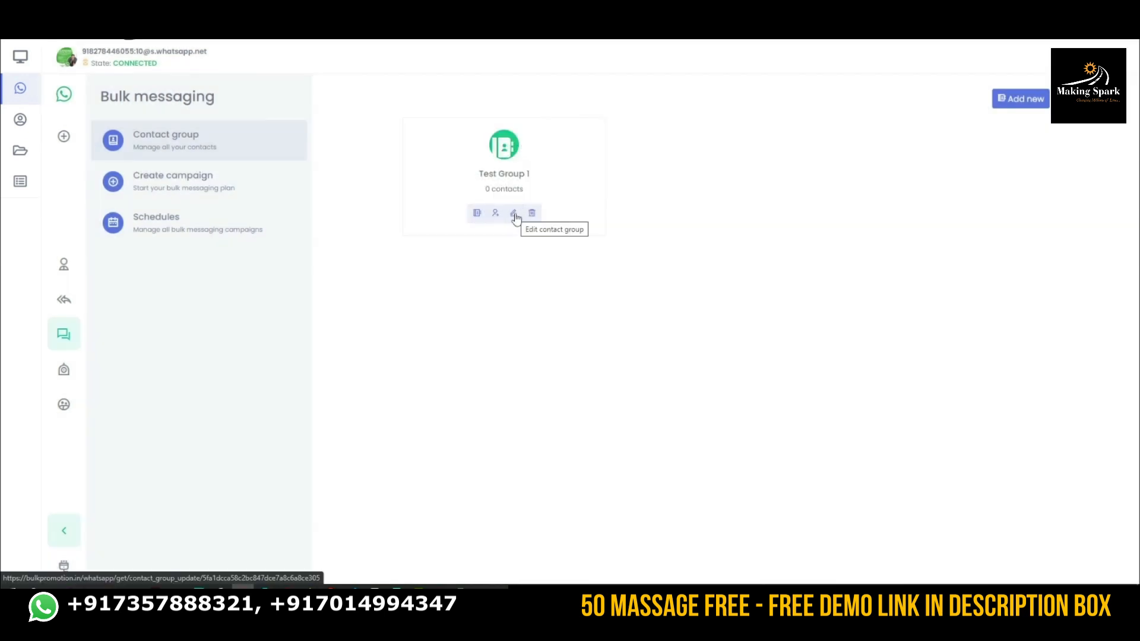
{"action": "mouse_move", "coordinate": [536, 218]}
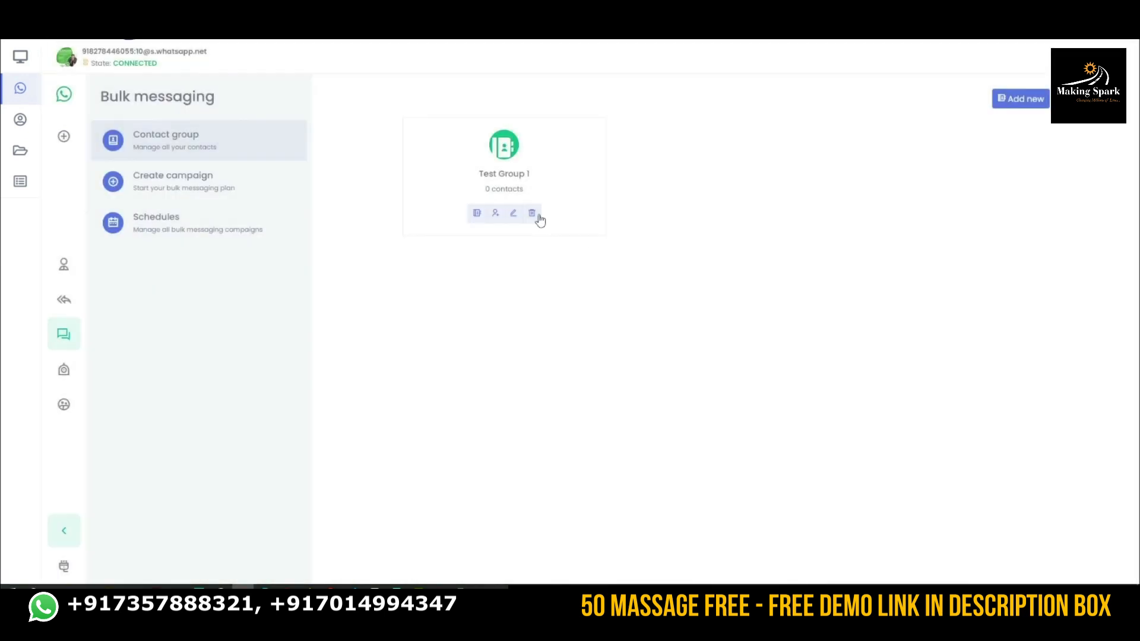
{"action": "left_click", "coordinate": [532, 213]}
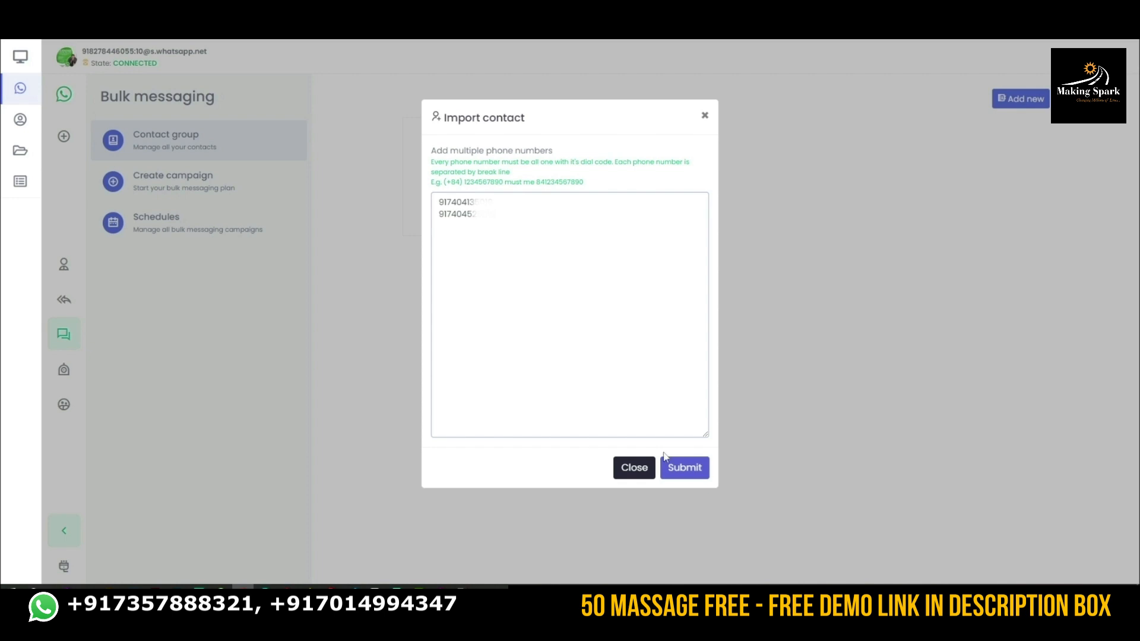
{"action": "left_click", "coordinate": [683, 467]}
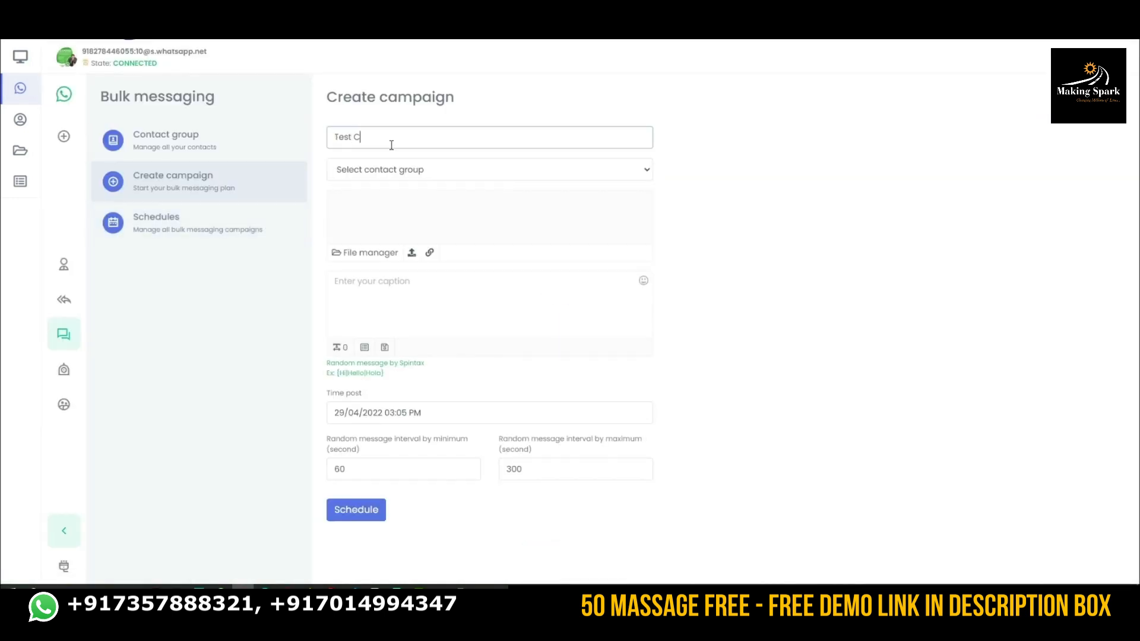
Name the campaign 'Test Campaign', target Test Group 1, caption 'This is a test message'.
{"action": "type", "text": "ampaign"}
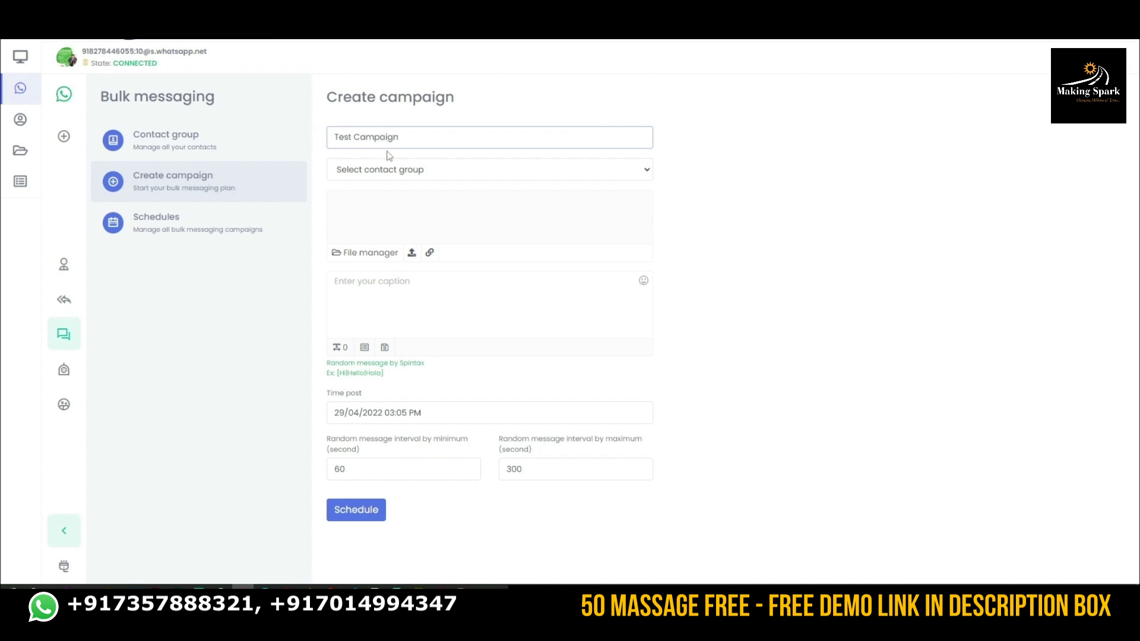
{"action": "left_click", "coordinate": [488, 169]}
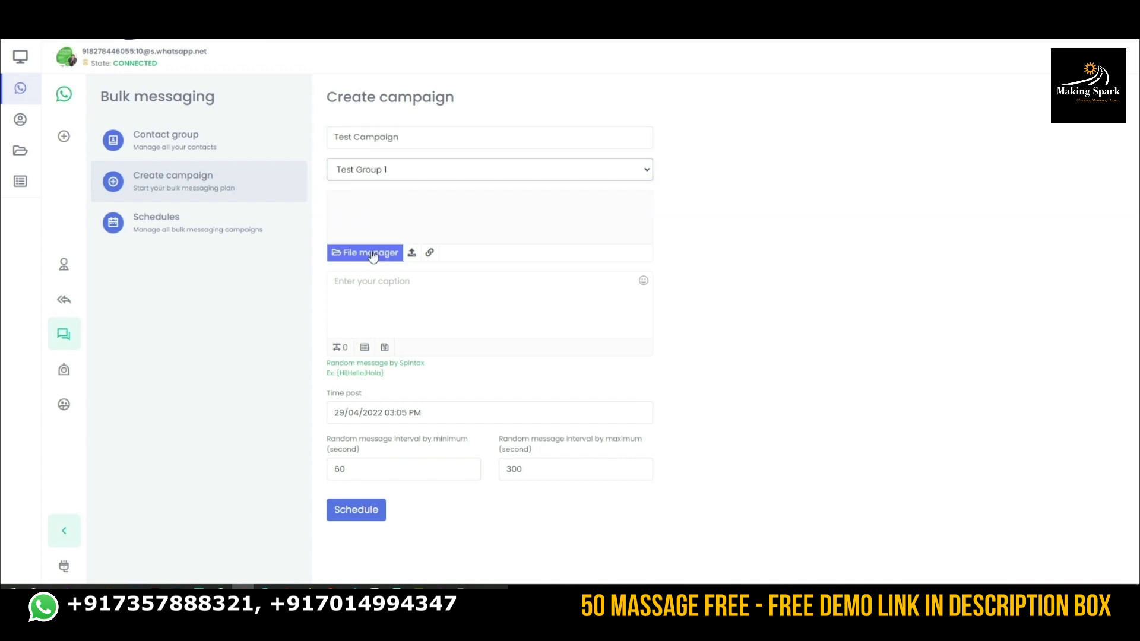
{"action": "left_click", "coordinate": [364, 252]}
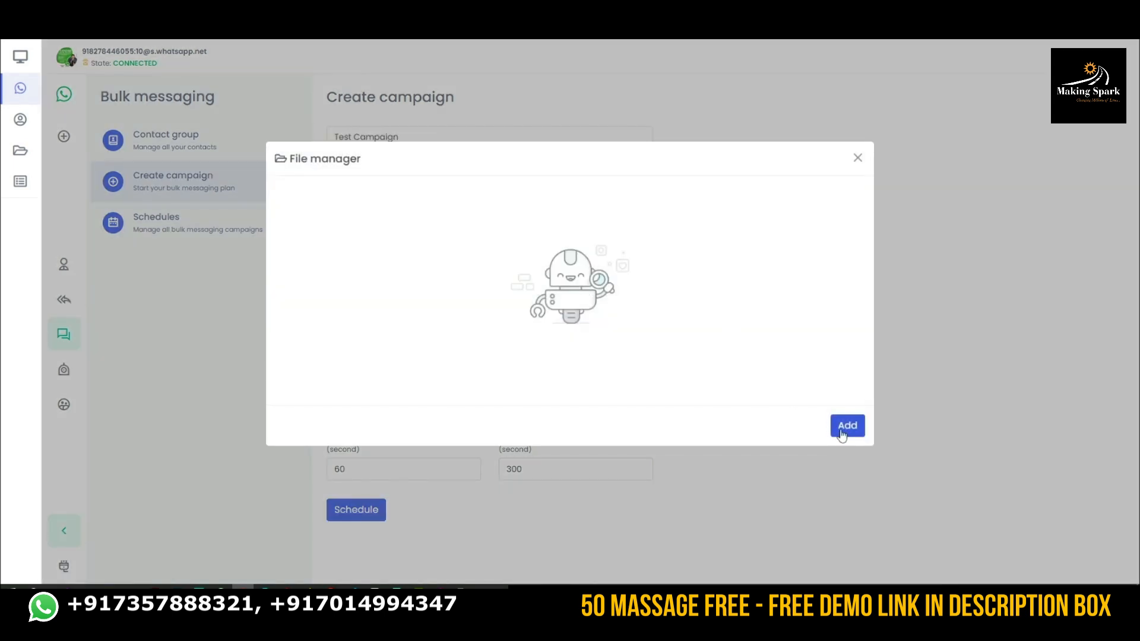
{"action": "mouse_move", "coordinate": [856, 159]}
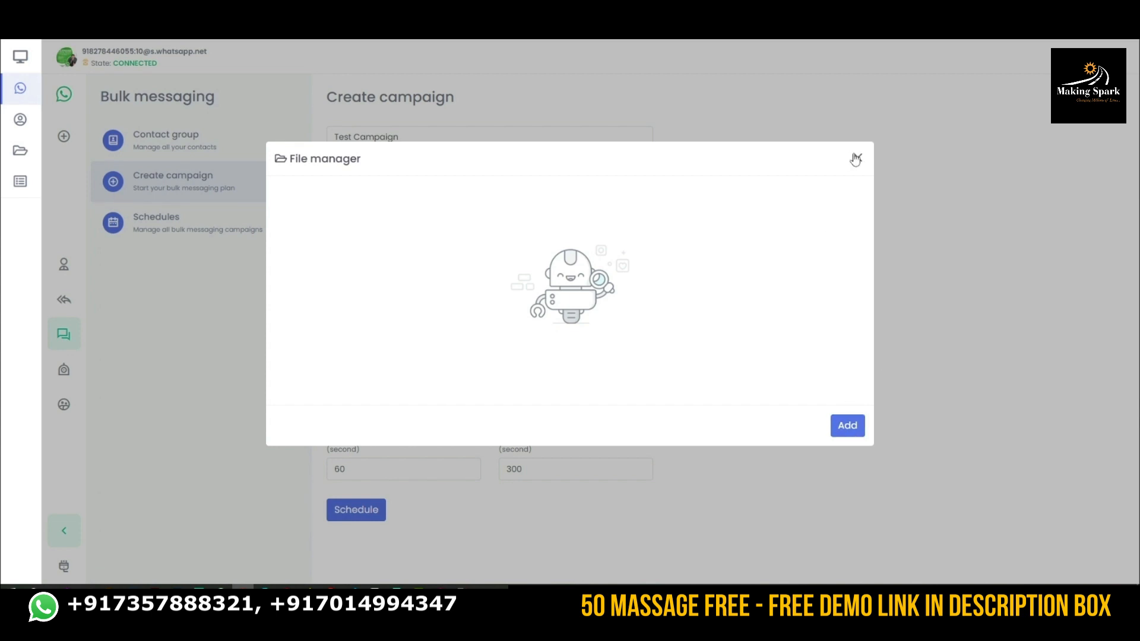
{"action": "left_click", "coordinate": [856, 158]}
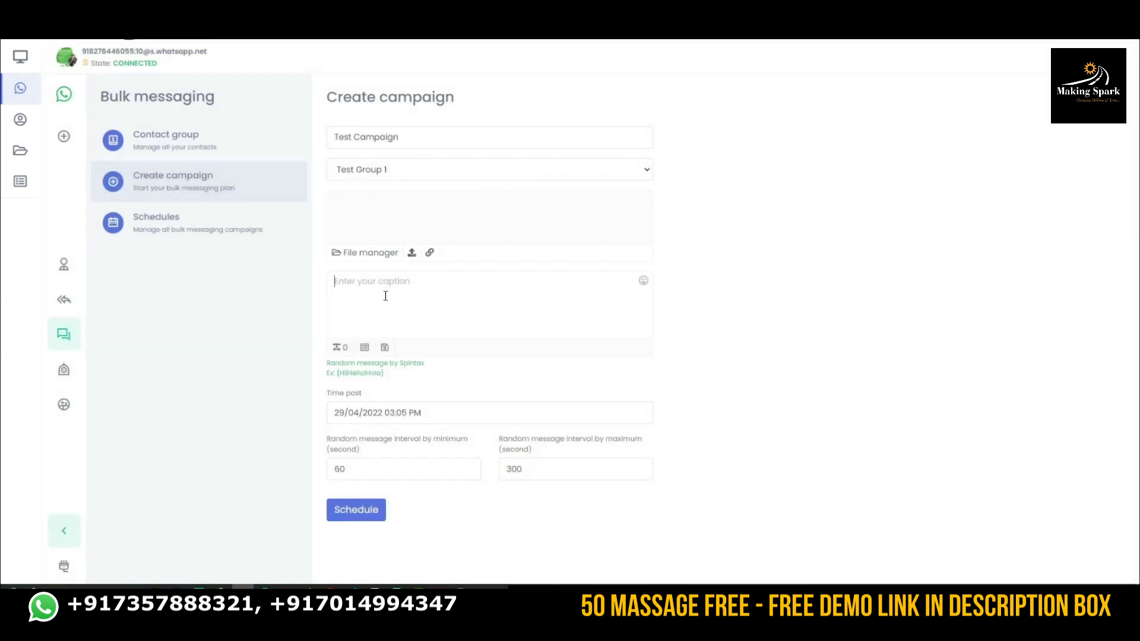
{"action": "type", "text": "This is a"}
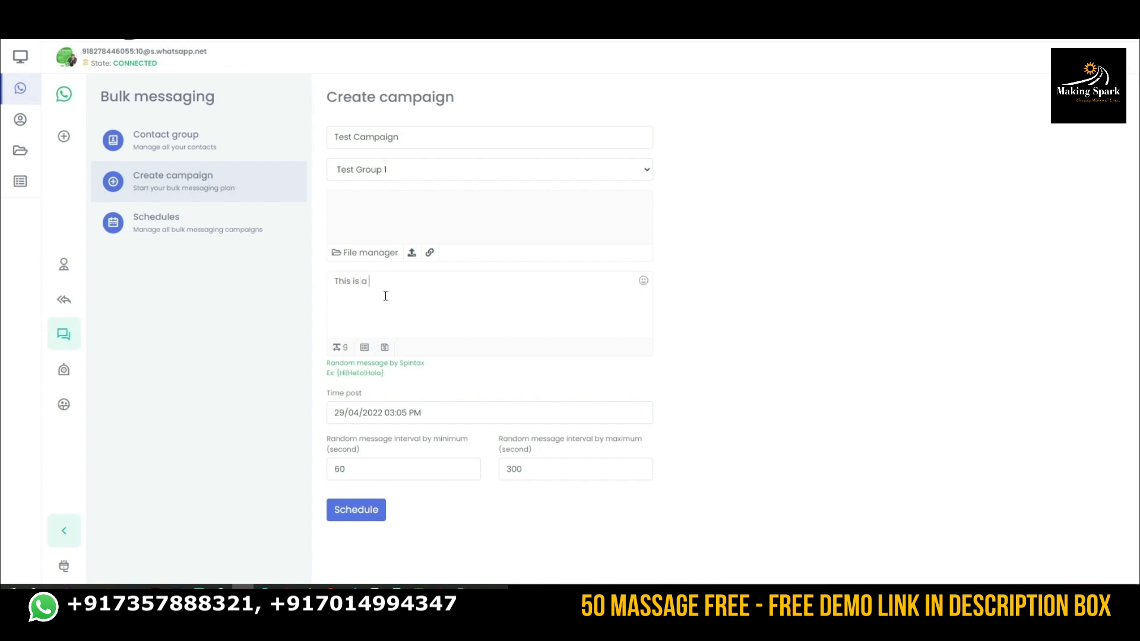
{"action": "type", "text": "test mes"}
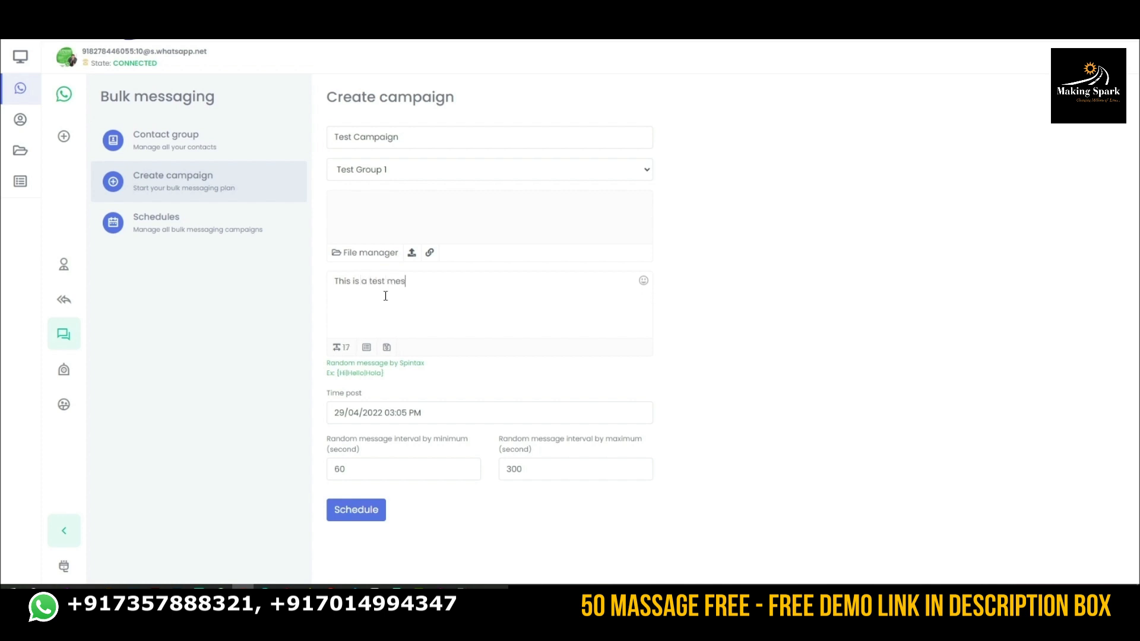
{"action": "type", "text": "sage"}
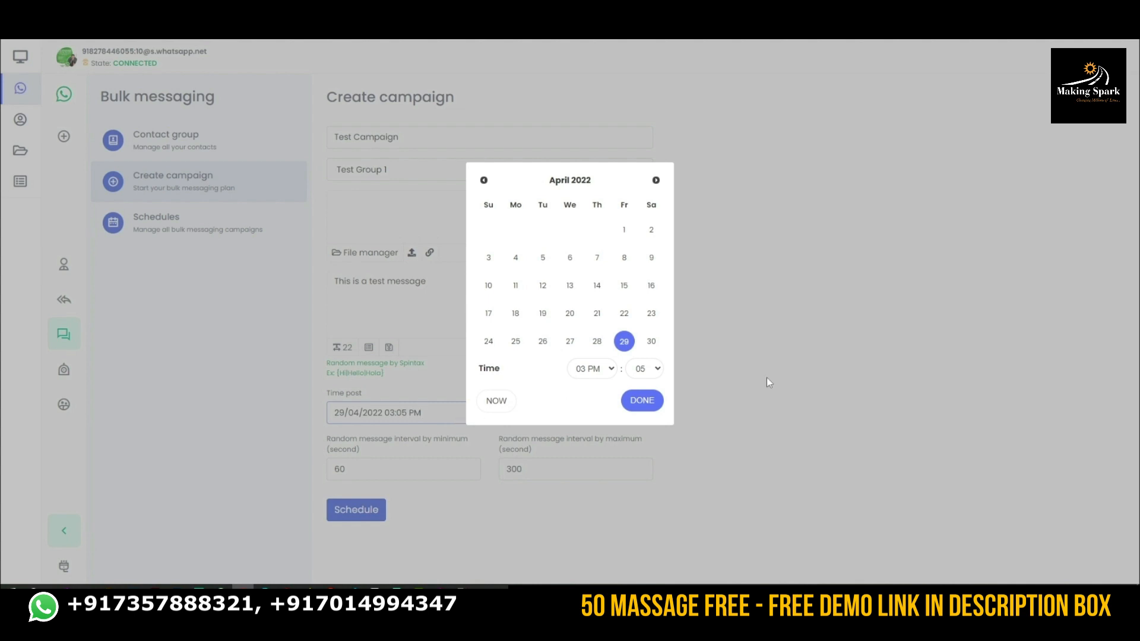
Schedule the campaign for 03:07 PM and check Schedules showing 2 sent.
{"action": "left_click", "coordinate": [641, 400]}
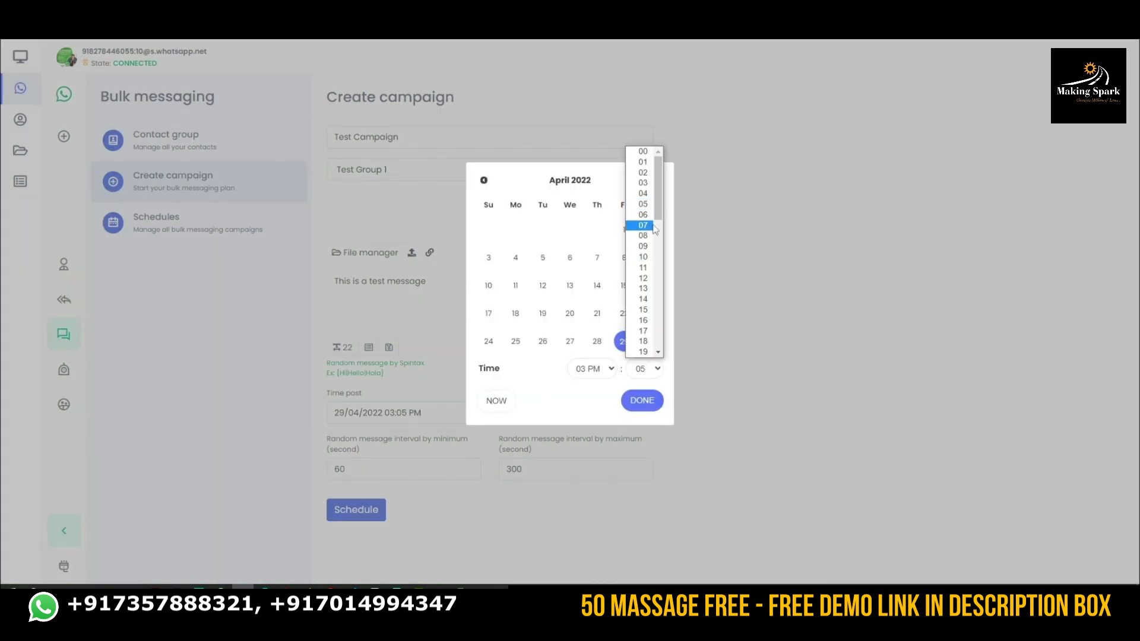
{"action": "left_click", "coordinate": [640, 400]}
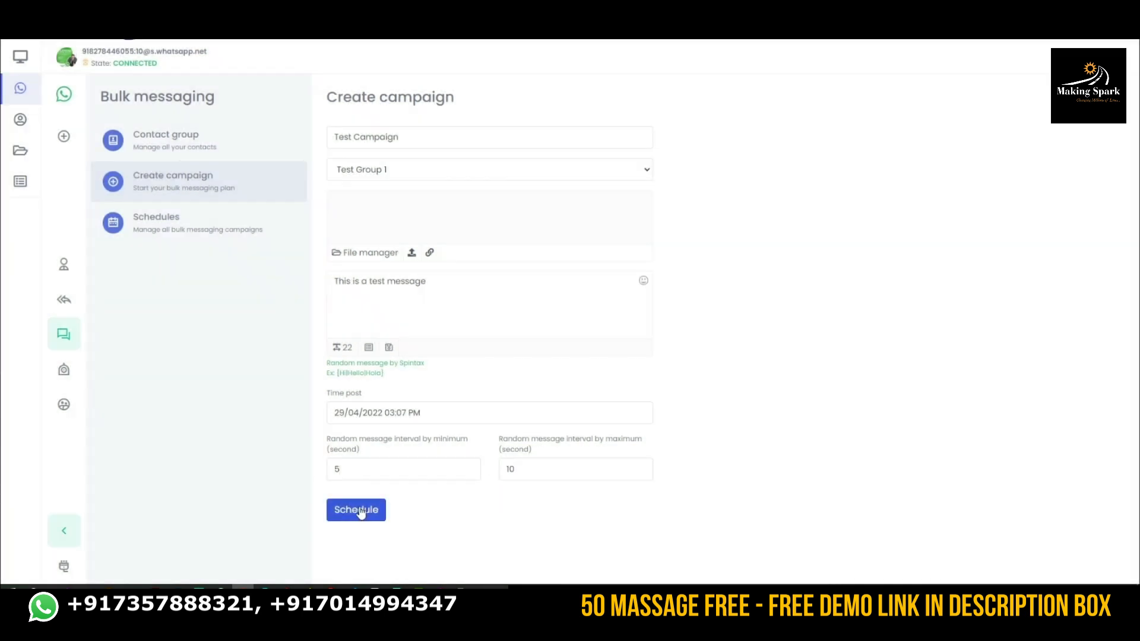
{"action": "left_click", "coordinate": [356, 509]}
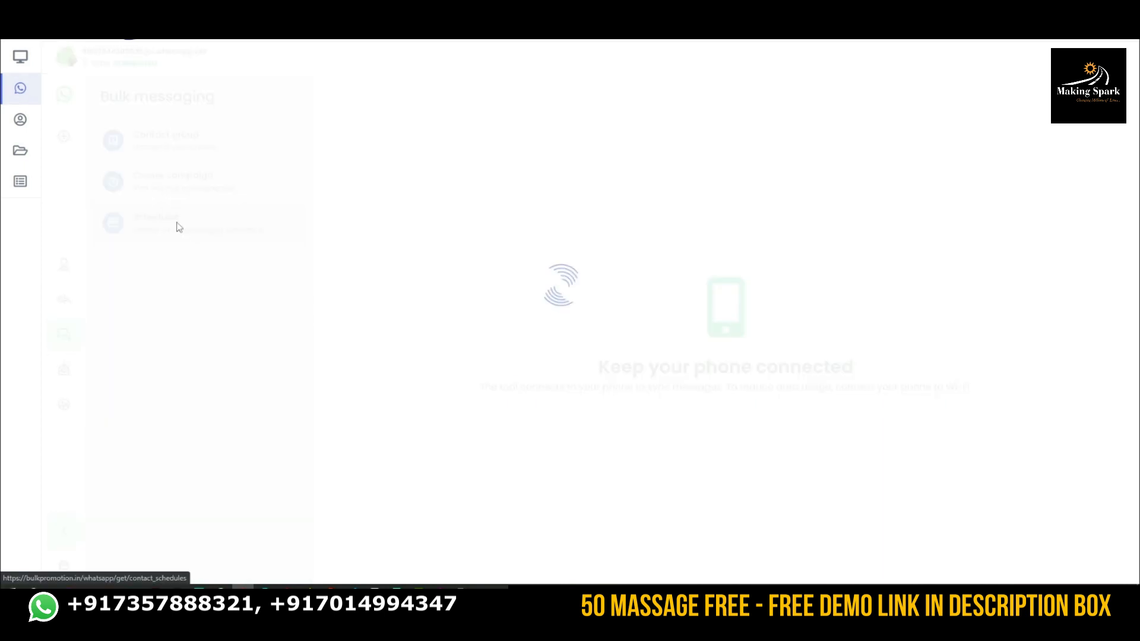
{"action": "left_click", "coordinate": [156, 223]}
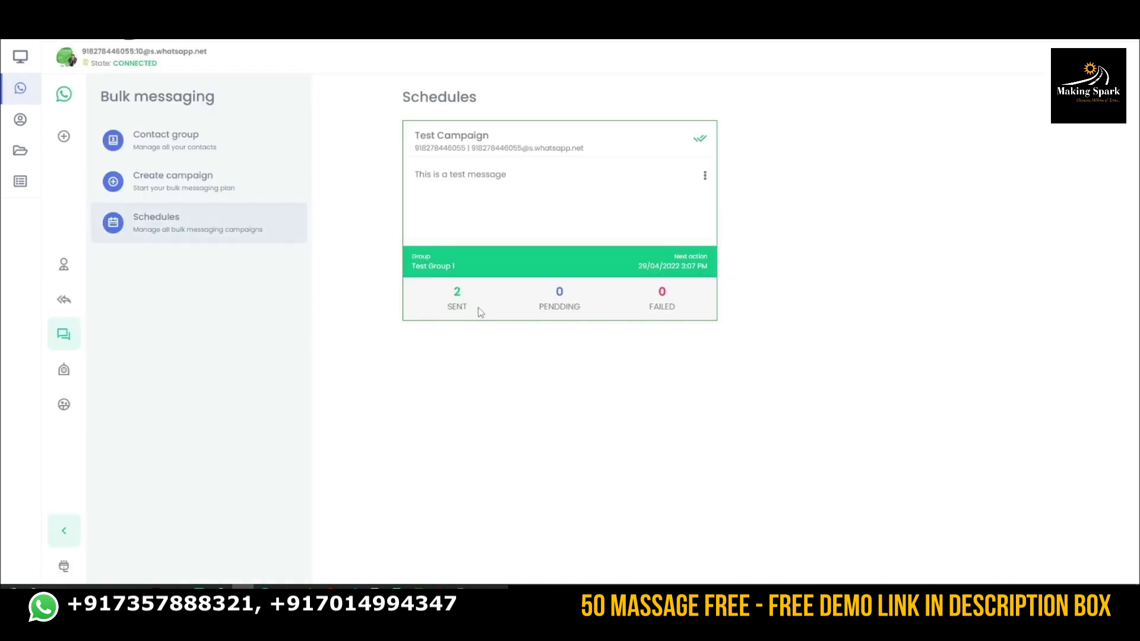
Open the empty Chatbot list and start a new chatbot rule form.
{"action": "left_click", "coordinate": [64, 369]}
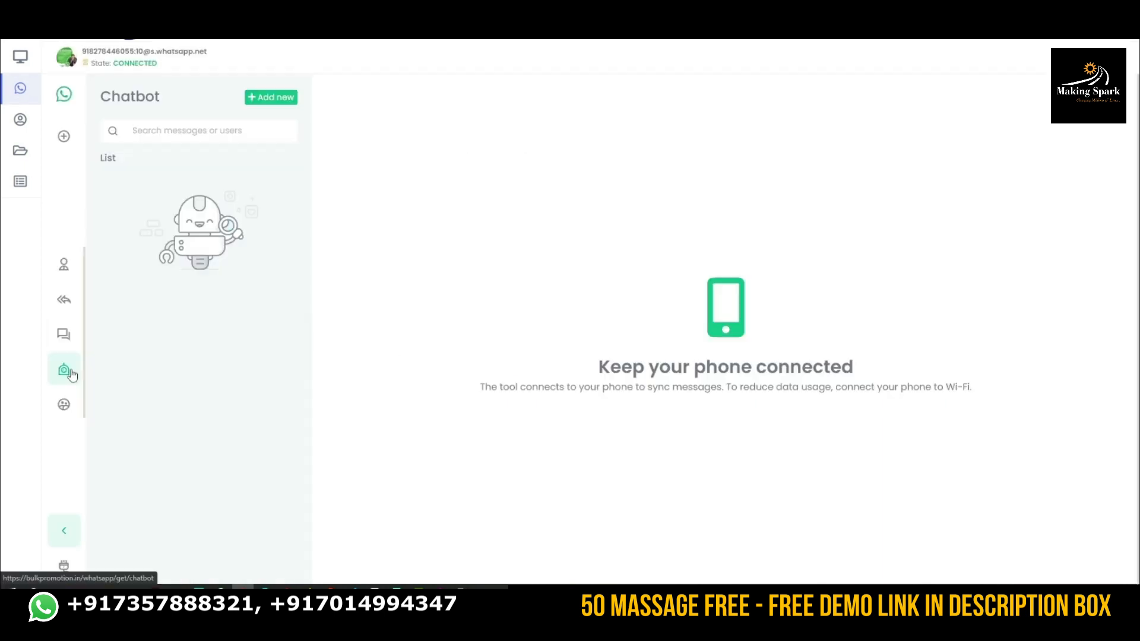
{"action": "mouse_move", "coordinate": [159, 350]}
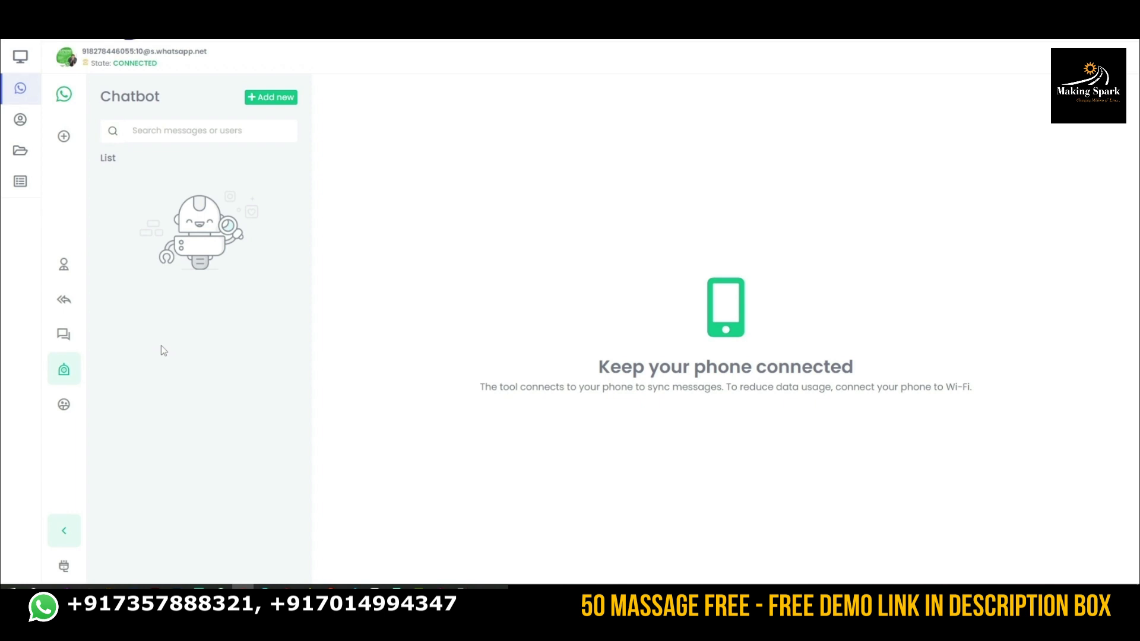
{"action": "left_click", "coordinate": [271, 97]}
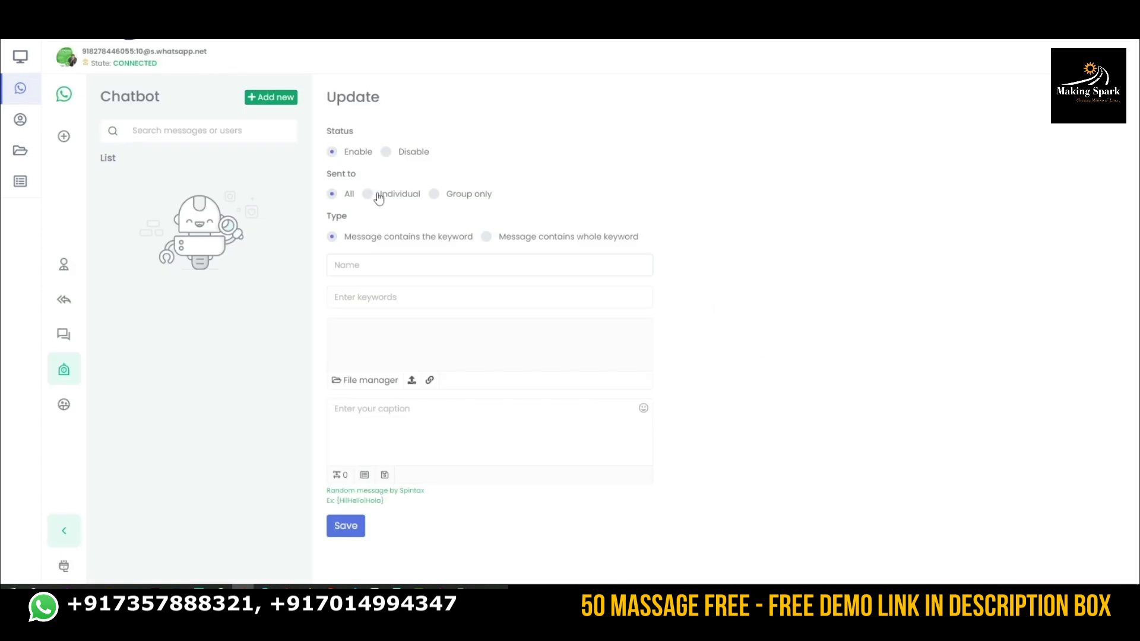
Save 'Chatbot 1' with keyword 'Service', replying with Bulk Promotion, Web Design, Logo Design.
{"action": "type", "text": "Chatbot 1"}
{"action": "type", "text": "Se"}
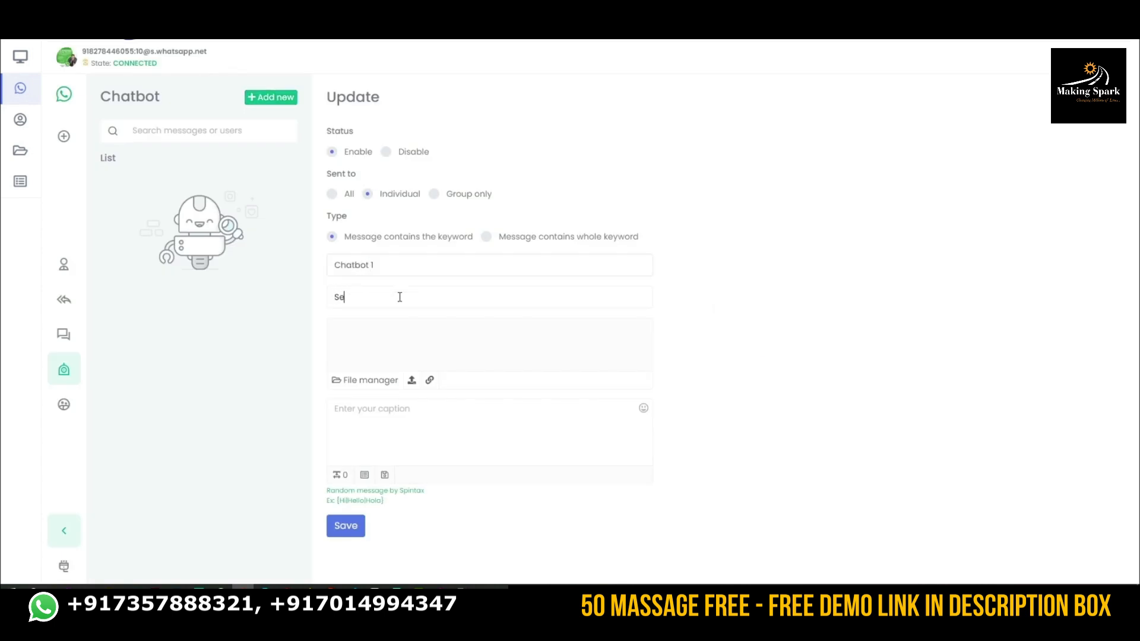
{"action": "type", "text": "rvic"}
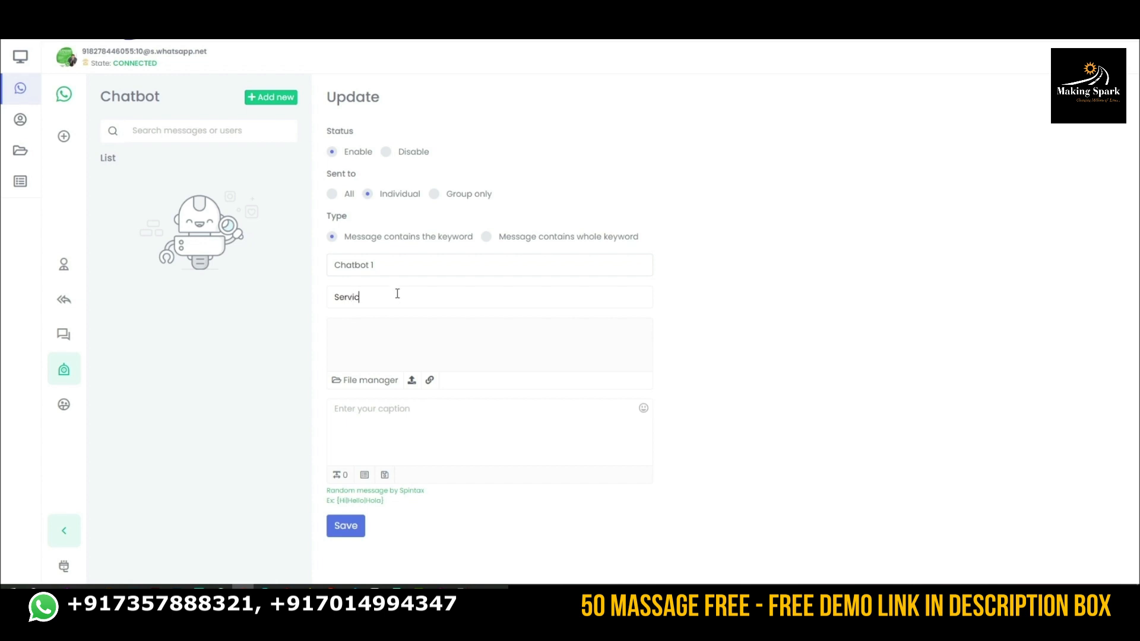
{"action": "type", "text": "e"}
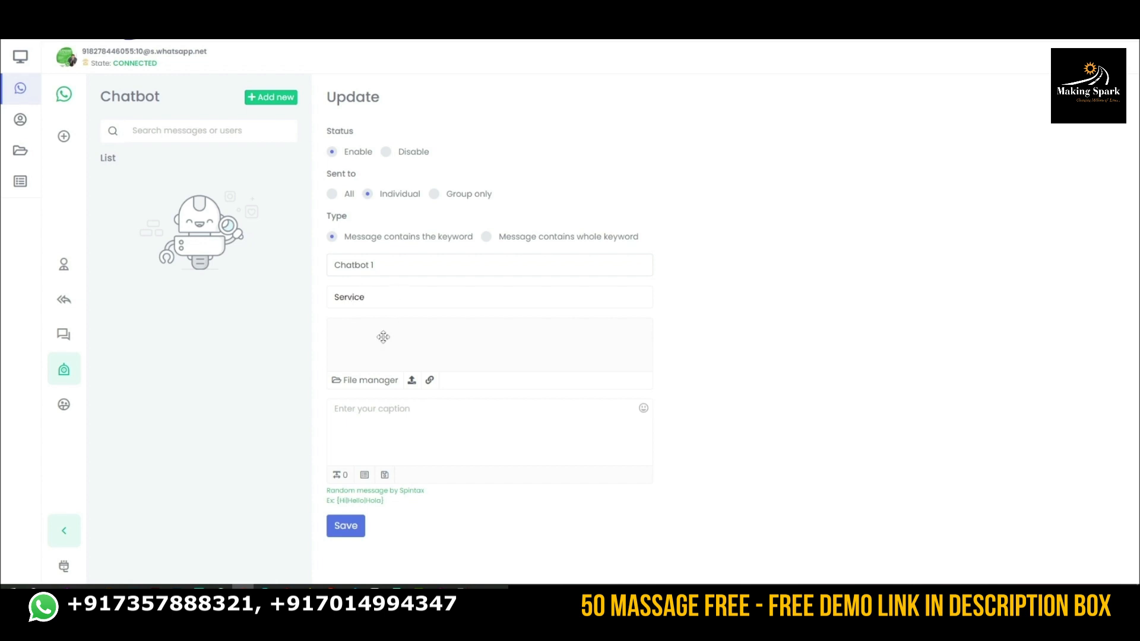
{"action": "left_click", "coordinate": [490, 297]}
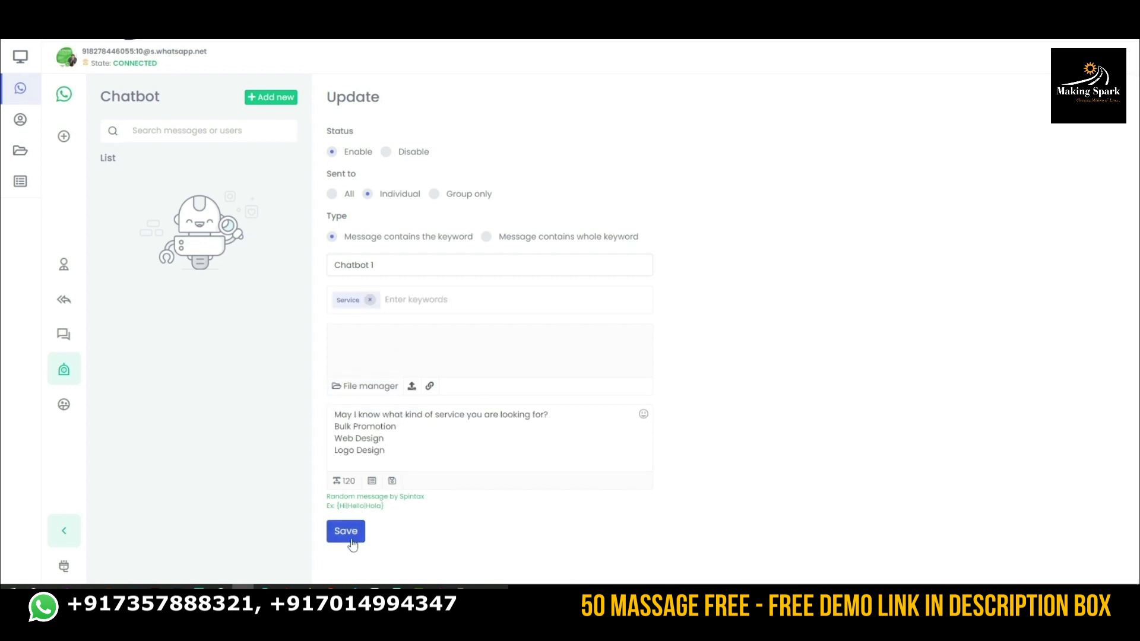
{"action": "left_click", "coordinate": [346, 530]}
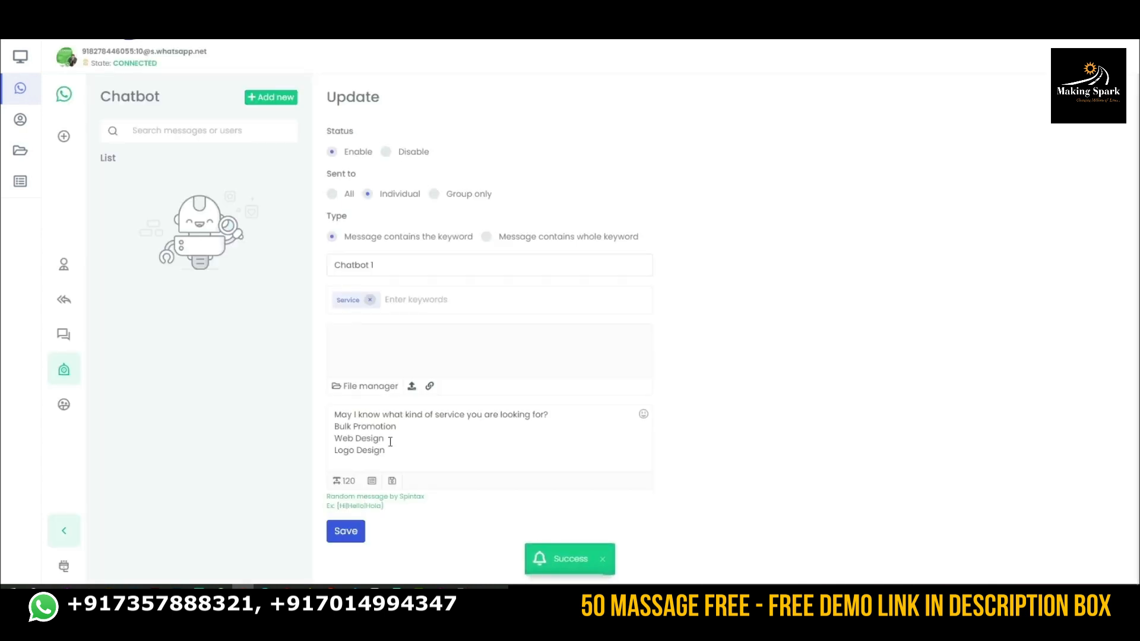
{"action": "left_click", "coordinate": [346, 531]}
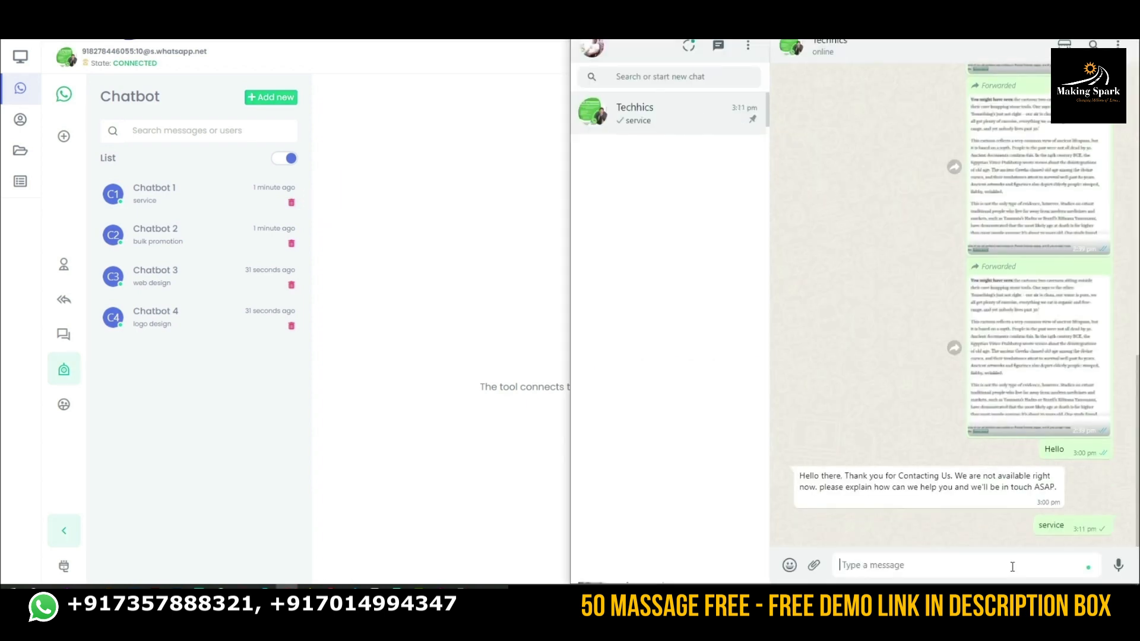
Send 'bulk promotion', 'logo design' and 'web design' in the chat to trigger bot replies.
{"action": "type", "text": "b"}
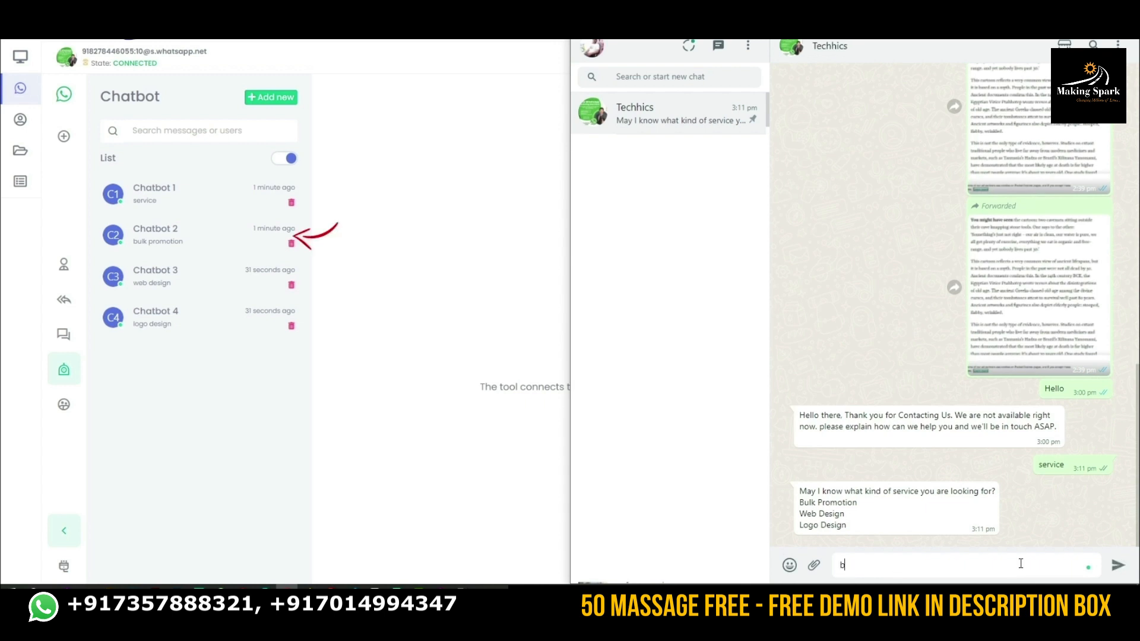
{"action": "type", "text": "bulk promotio"}
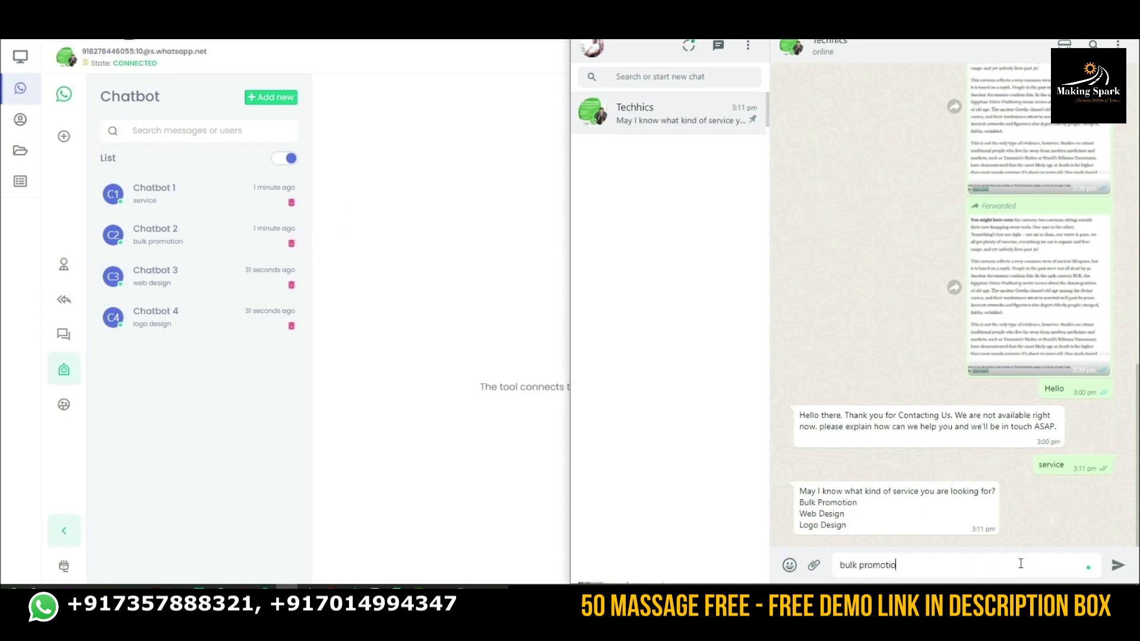
{"action": "key", "text": "Return"}
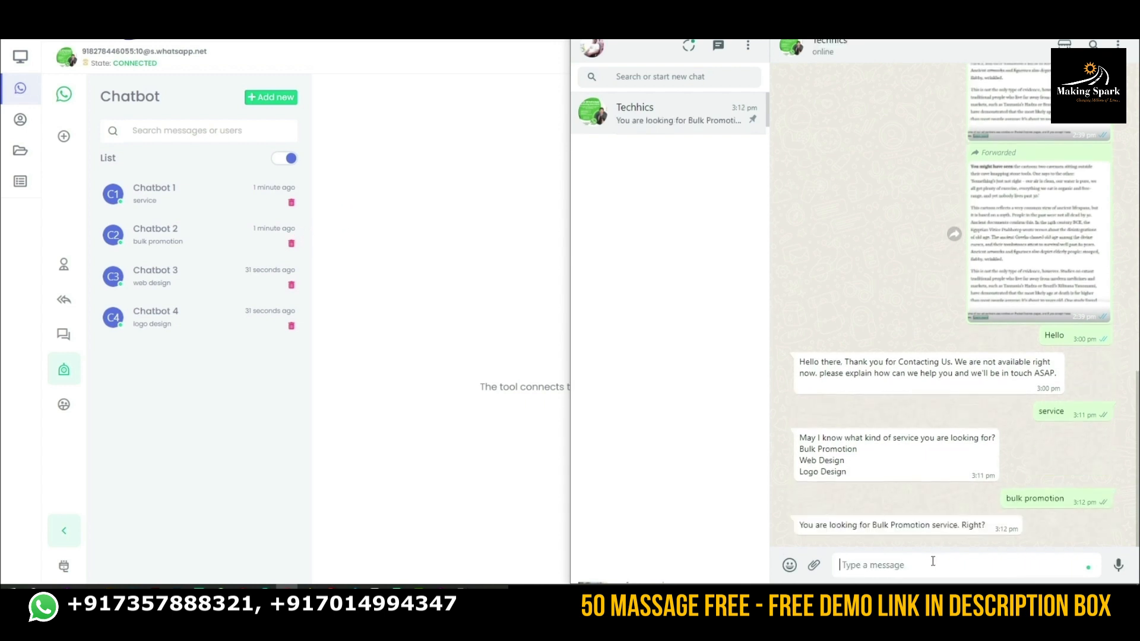
{"action": "type", "text": "logo desig"}
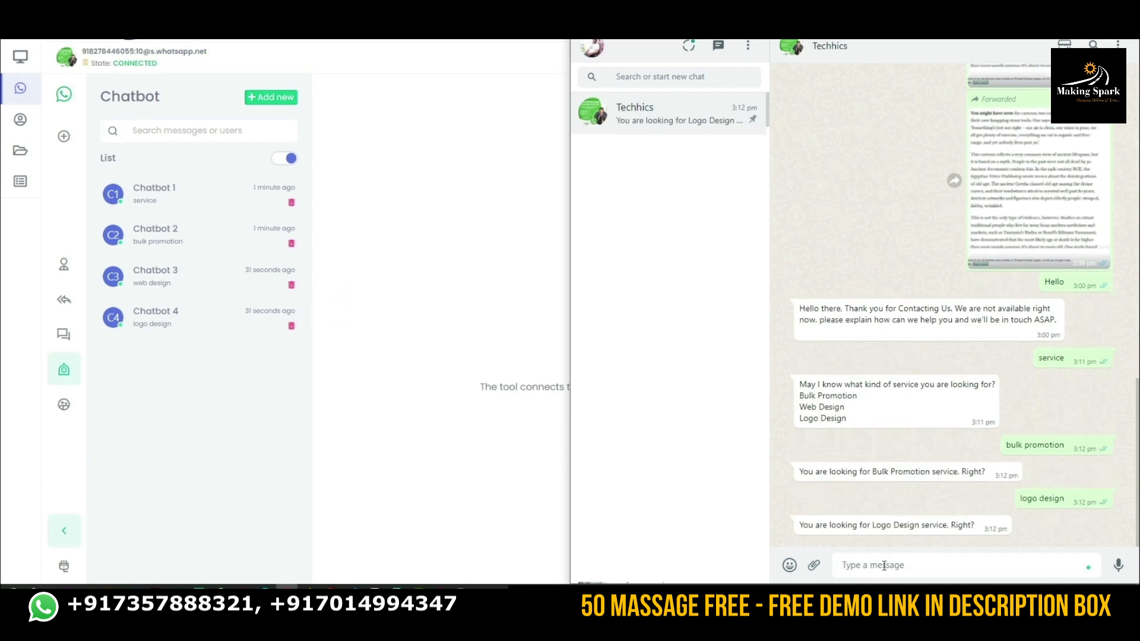
{"action": "type", "text": "web design"}
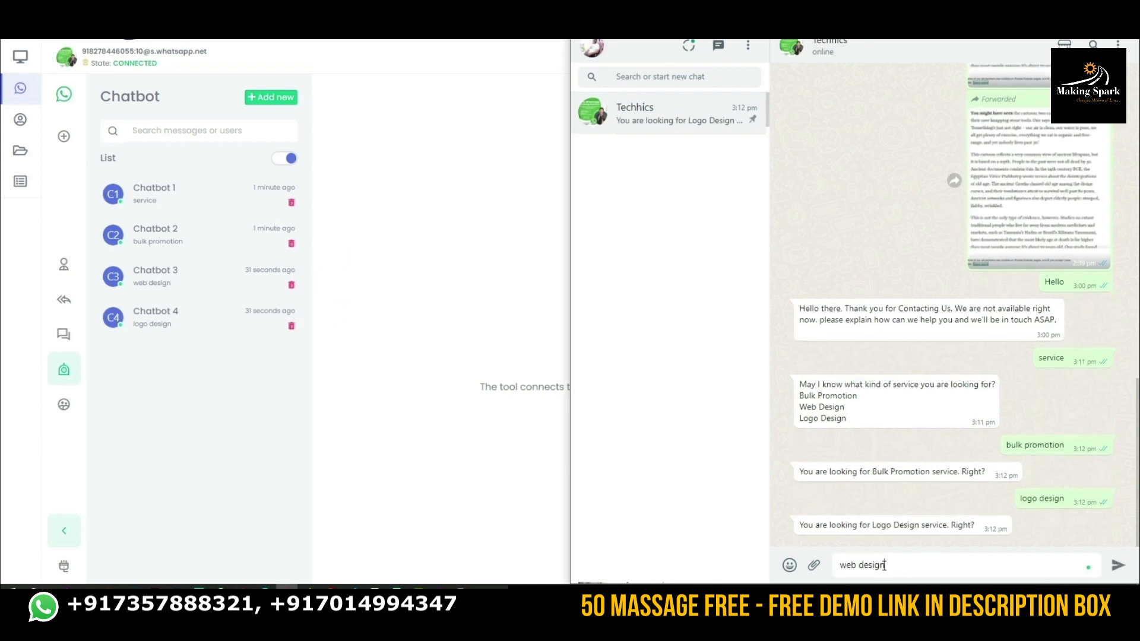
{"action": "left_click", "coordinate": [1118, 565]}
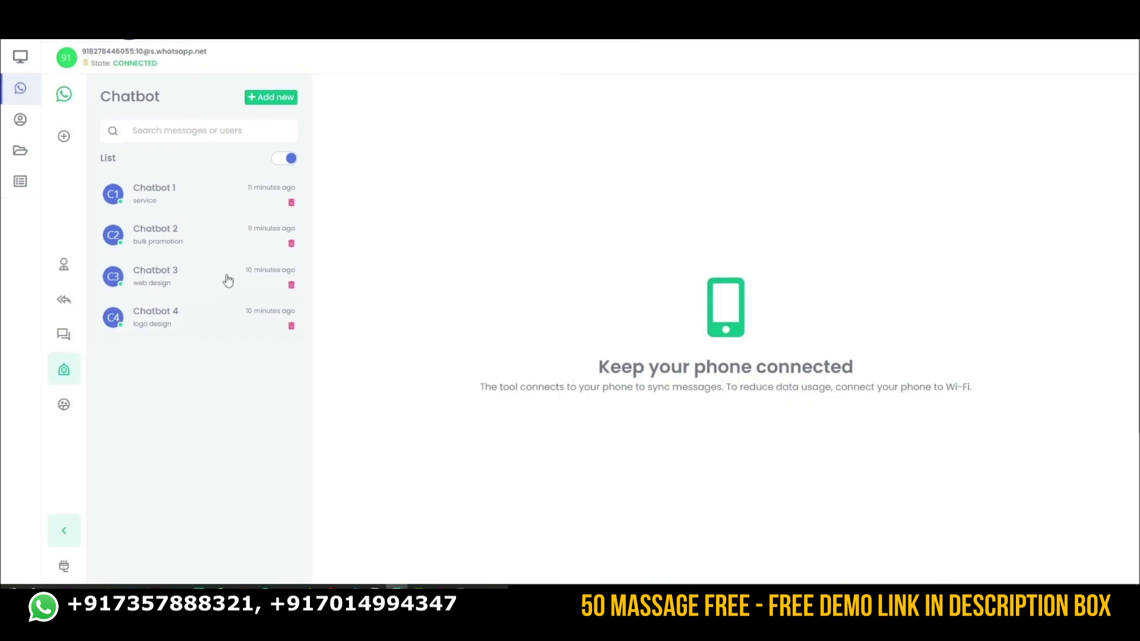
Add a saved caption in File manager reading 'This is a saved test message.'.
{"action": "left_click", "coordinate": [19, 150]}
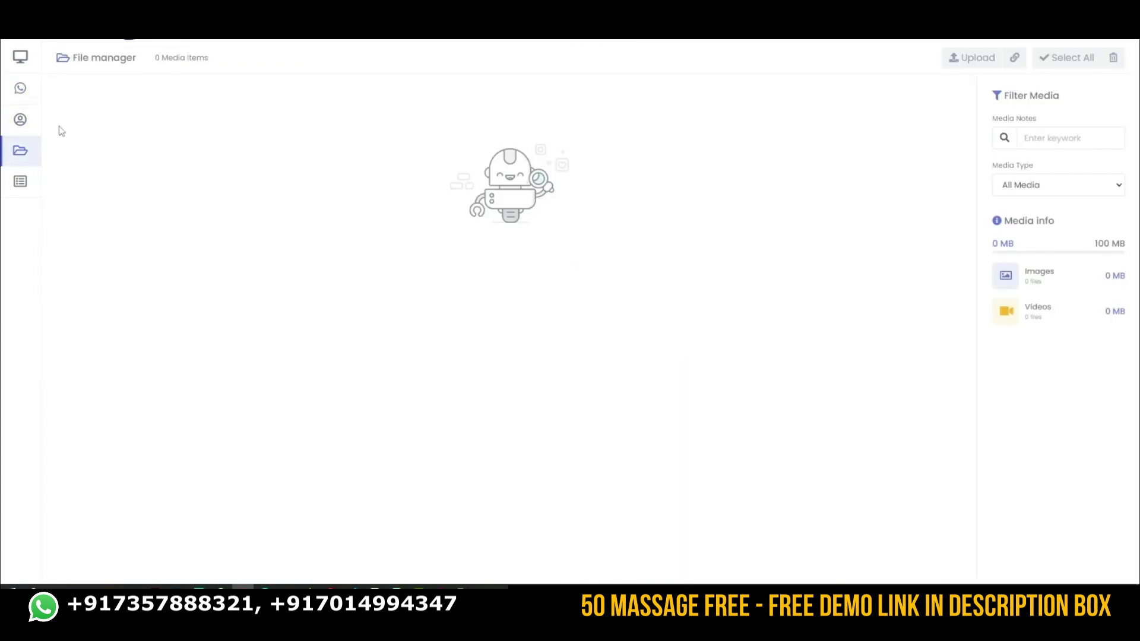
{"action": "left_click", "coordinate": [19, 182]}
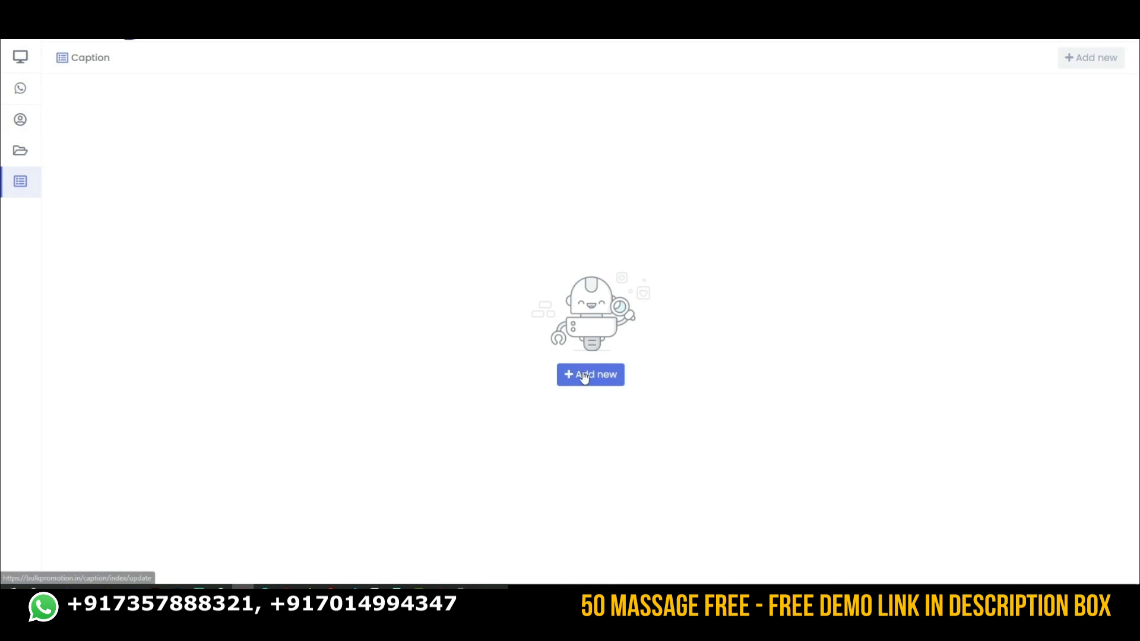
{"action": "left_click", "coordinate": [590, 375]}
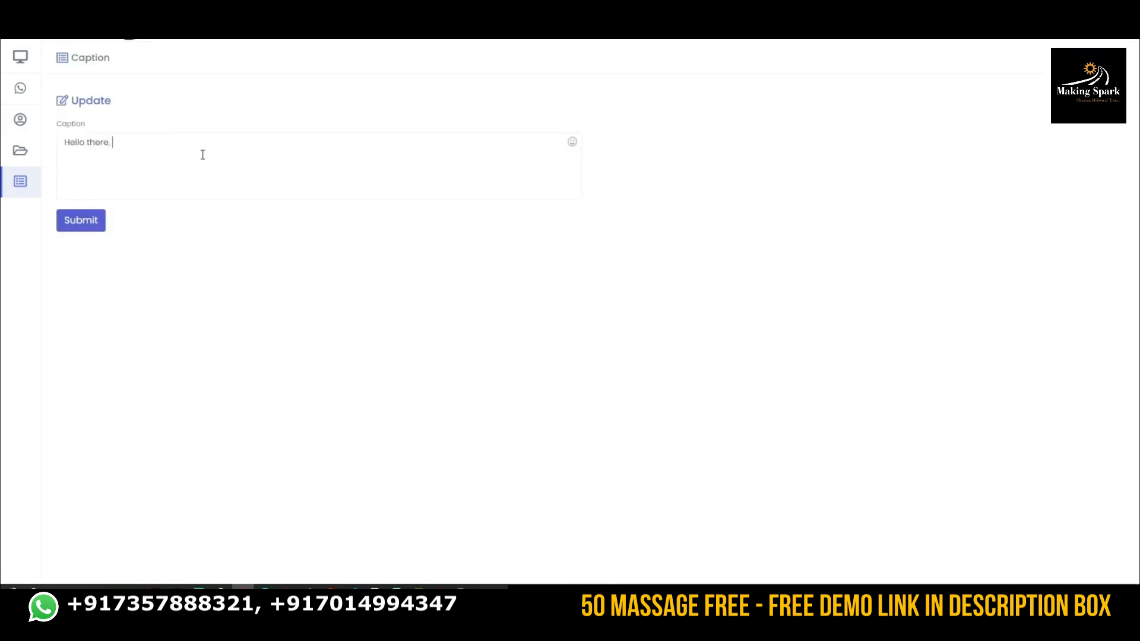
{"action": "type", "text": "This is a saved test message."}
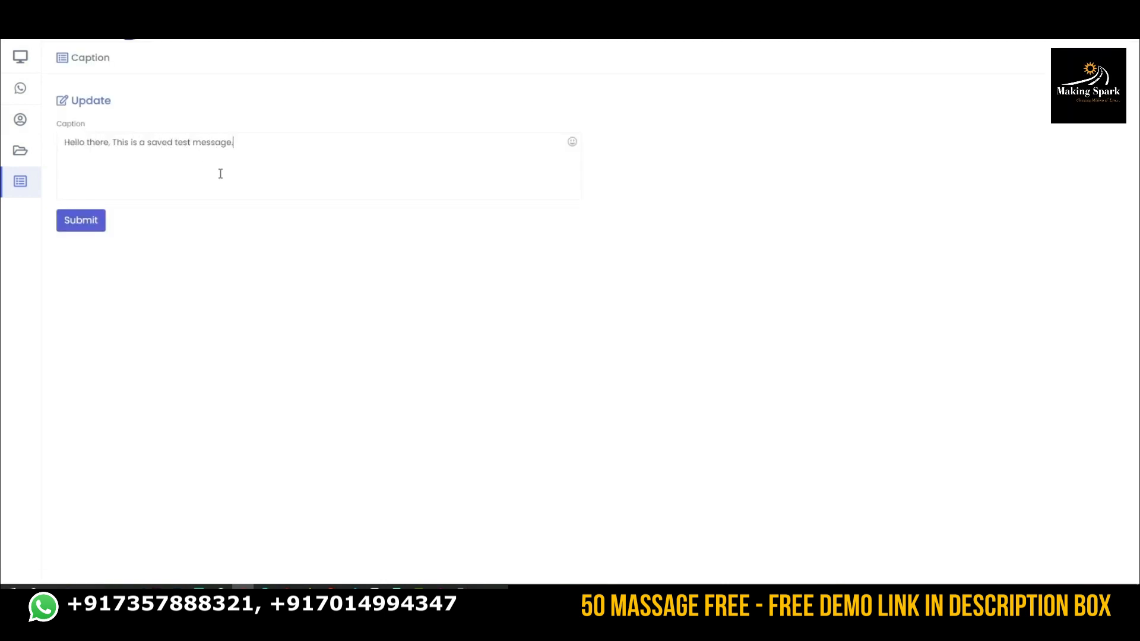
{"action": "left_click", "coordinate": [20, 119]}
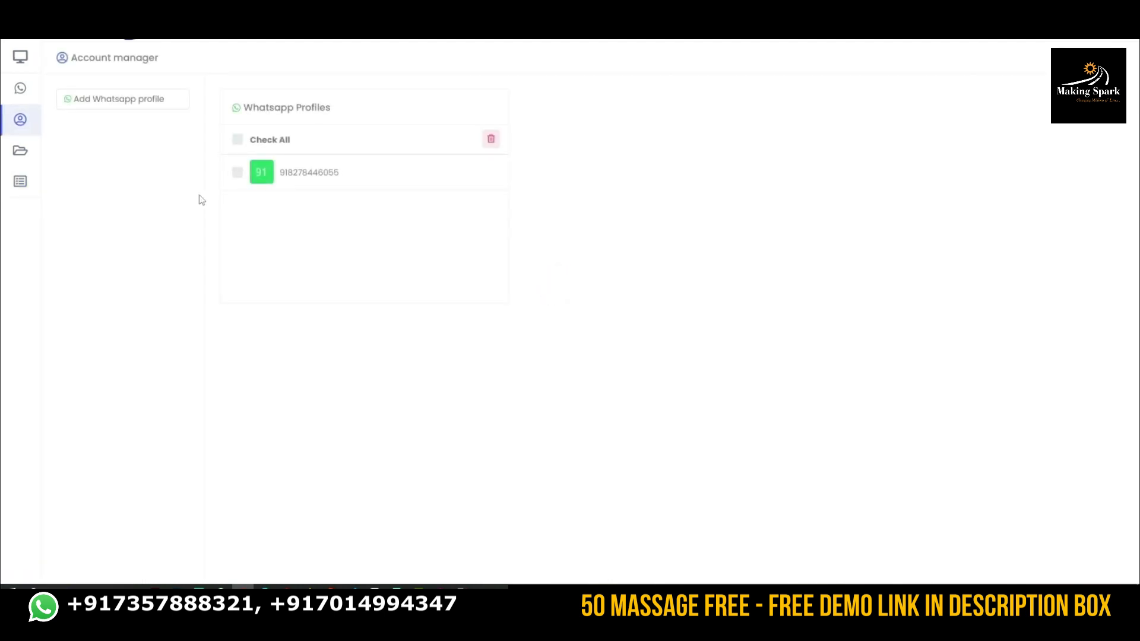
{"action": "mouse_move", "coordinate": [275, 252]}
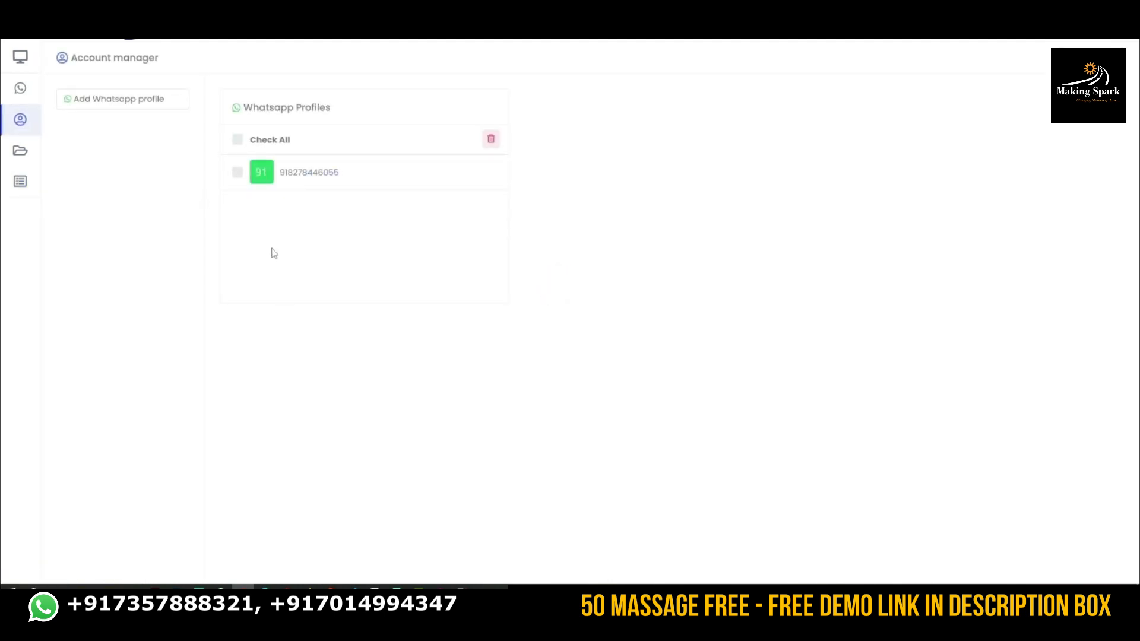
Tick the checkbox beside the linked WhatsApp profile number in Account manager.
{"action": "left_click", "coordinate": [237, 173]}
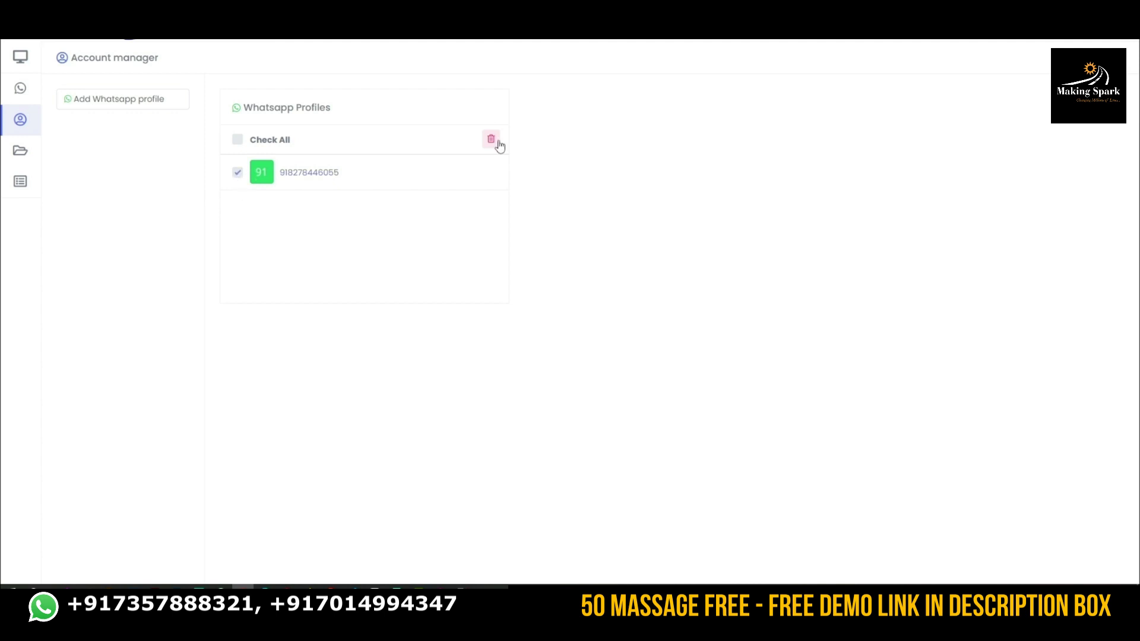